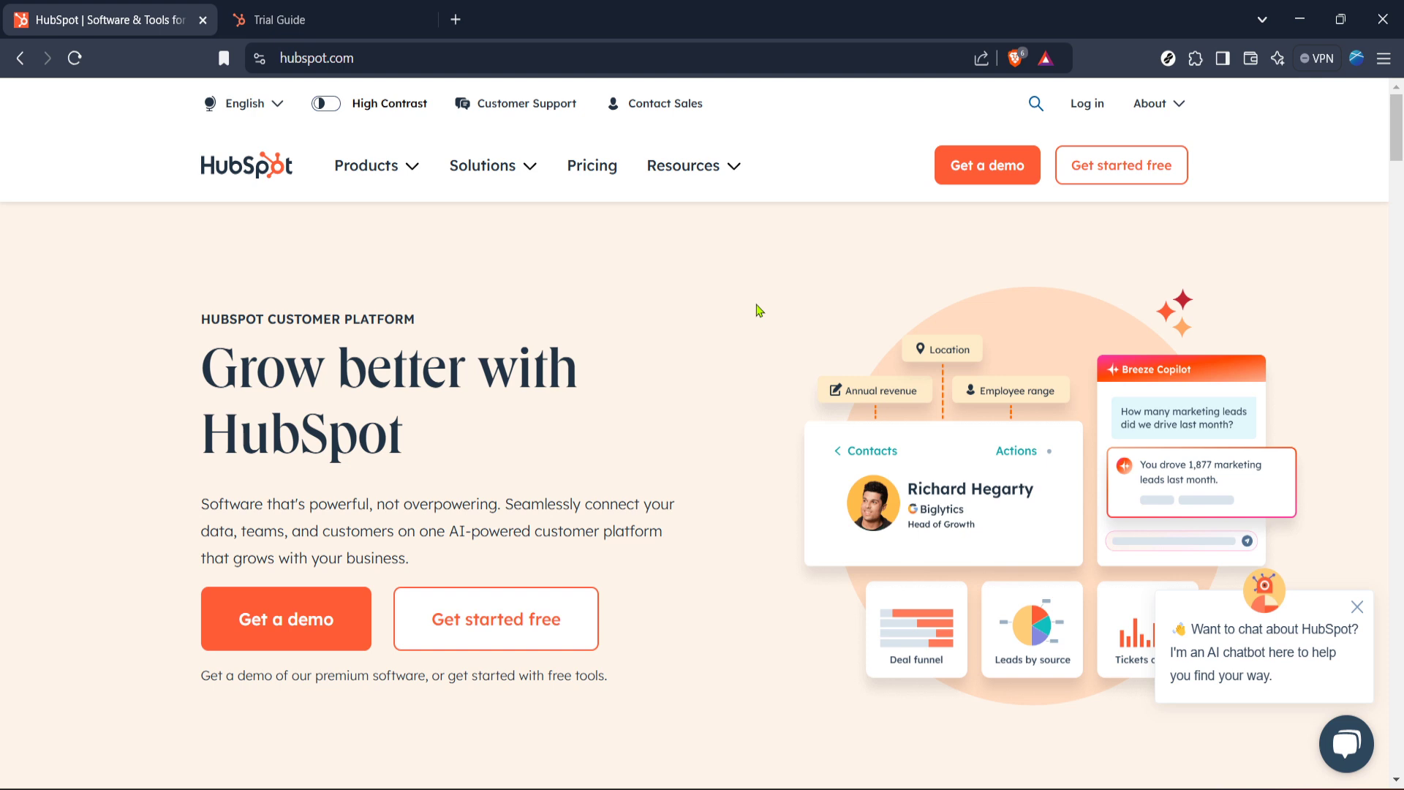
{"action": "mouse_move", "coordinate": [661, 303]}
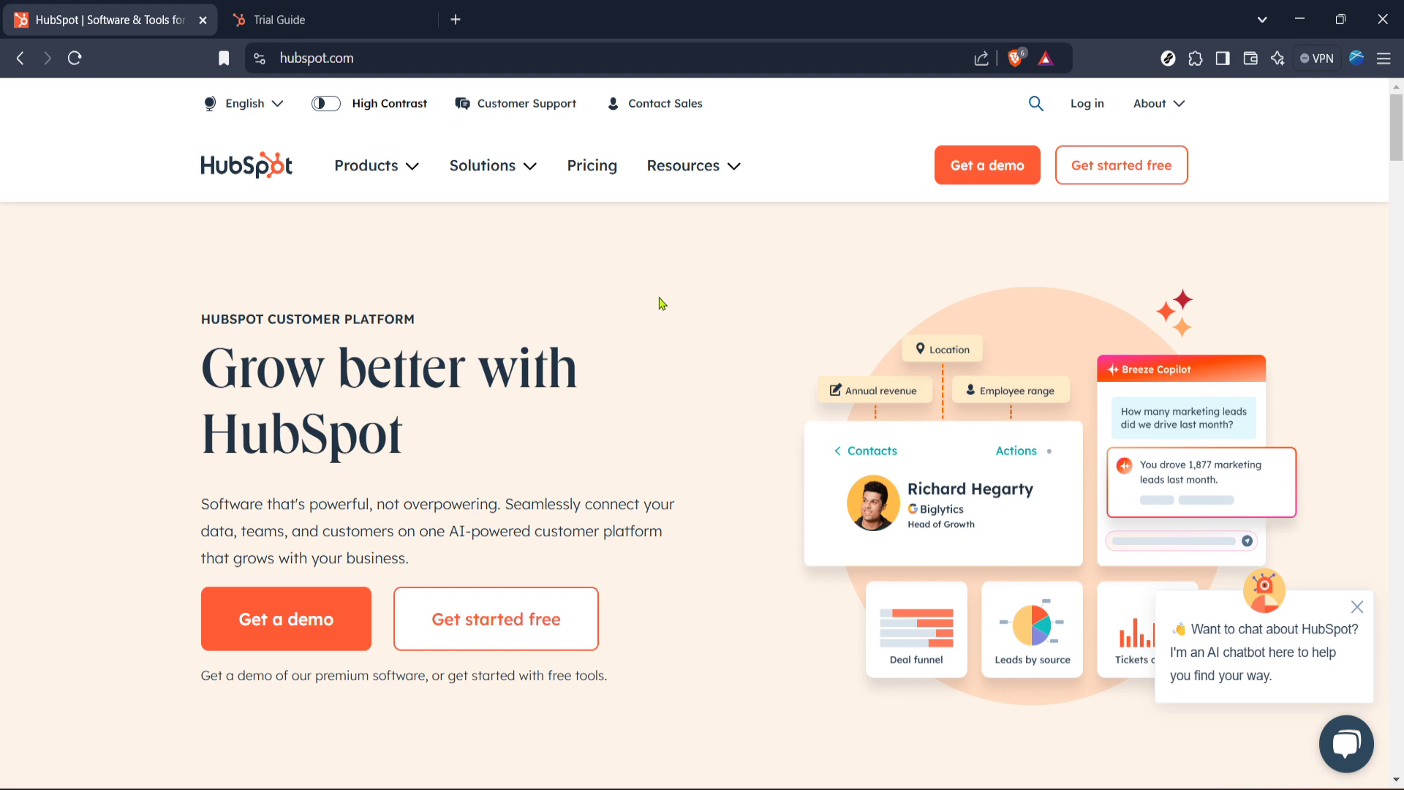
{"action": "mouse_move", "coordinate": [681, 338]}
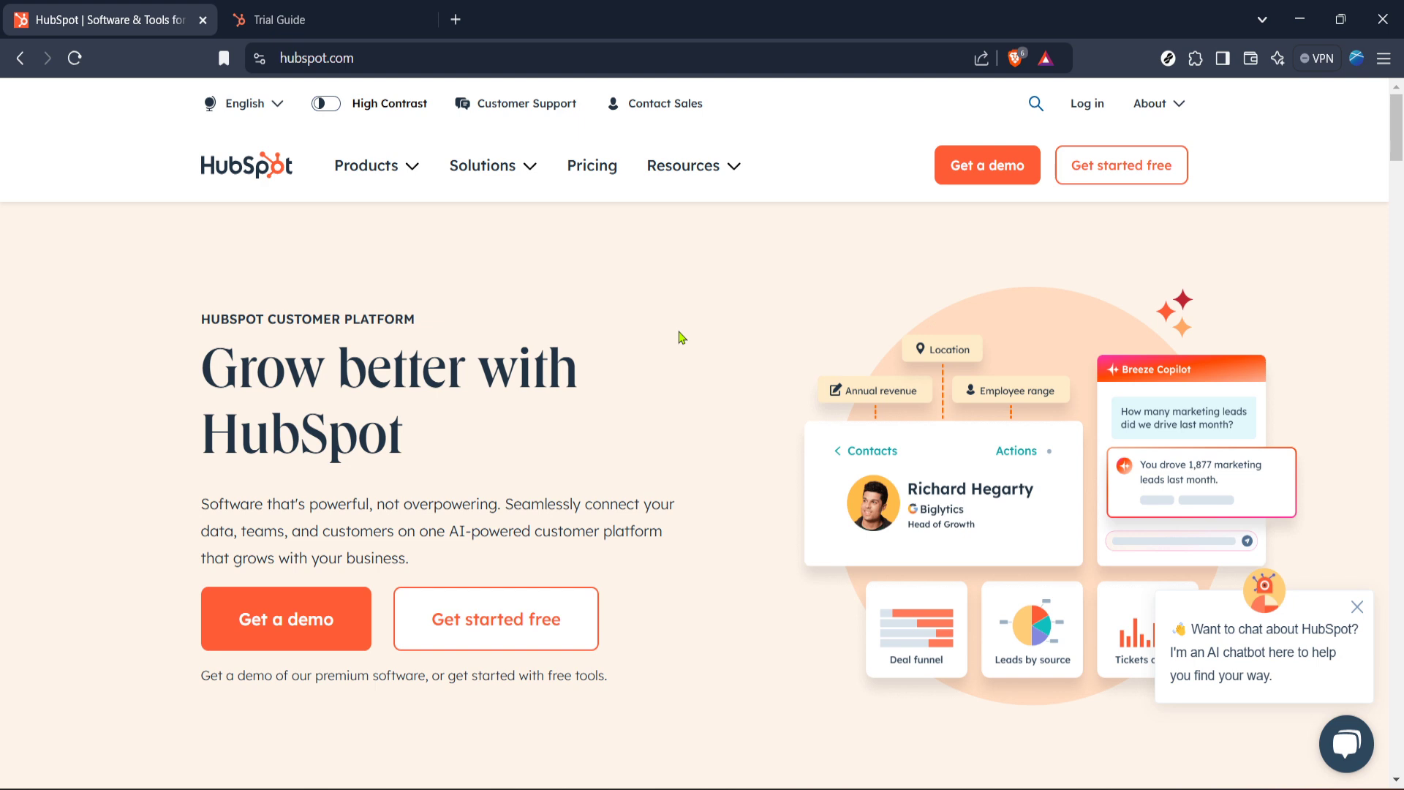
{"action": "mouse_move", "coordinate": [781, 259]}
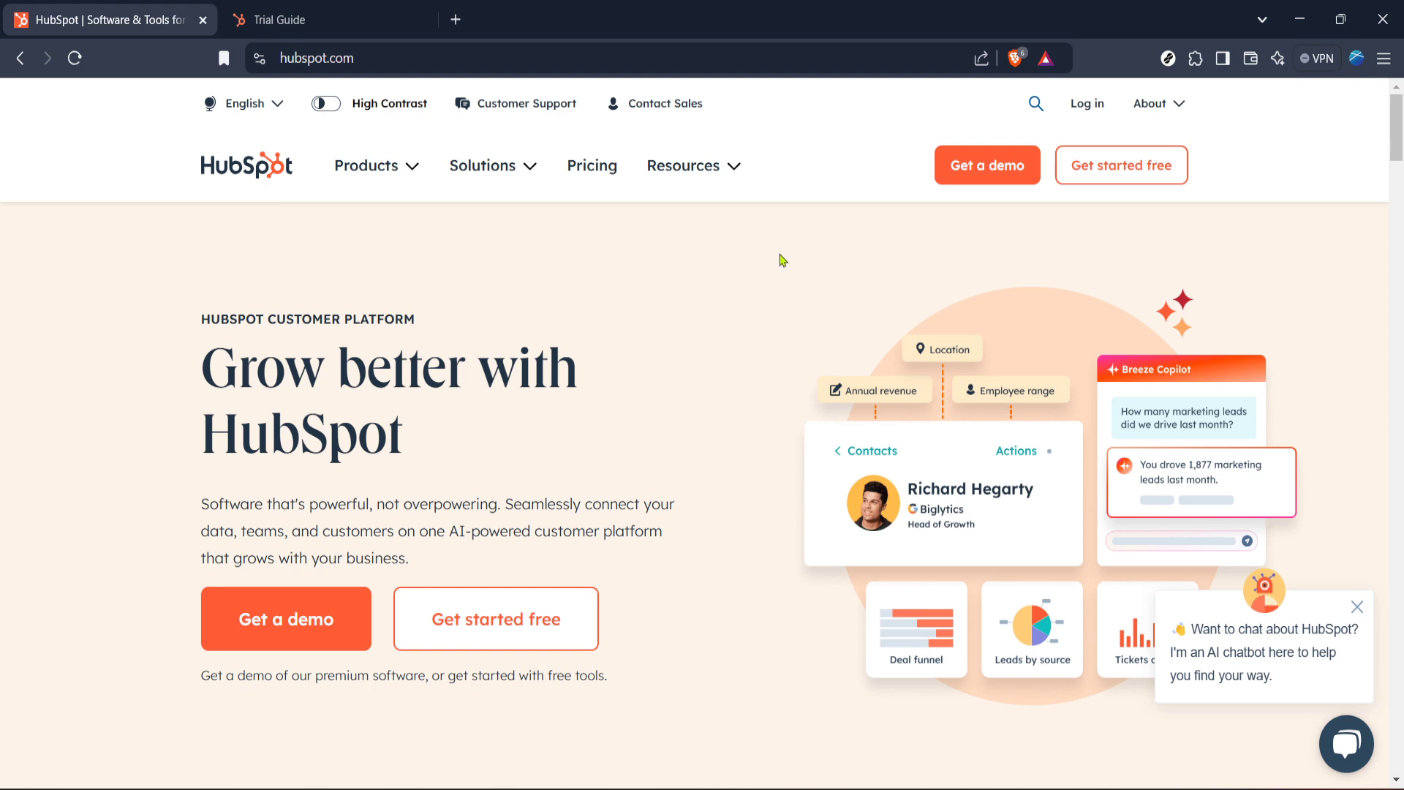
{"action": "mouse_move", "coordinate": [1086, 148]}
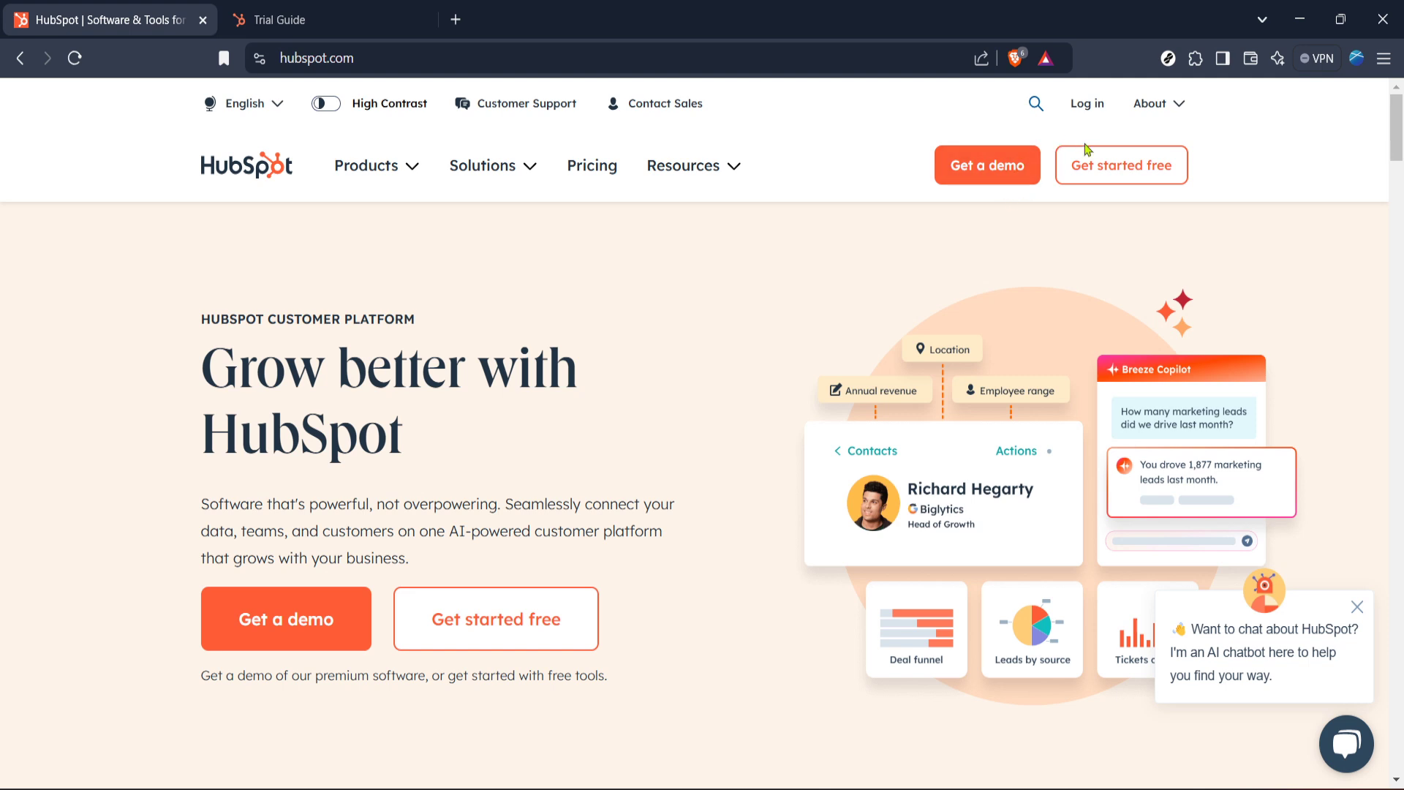
{"action": "mouse_move", "coordinate": [1085, 103]}
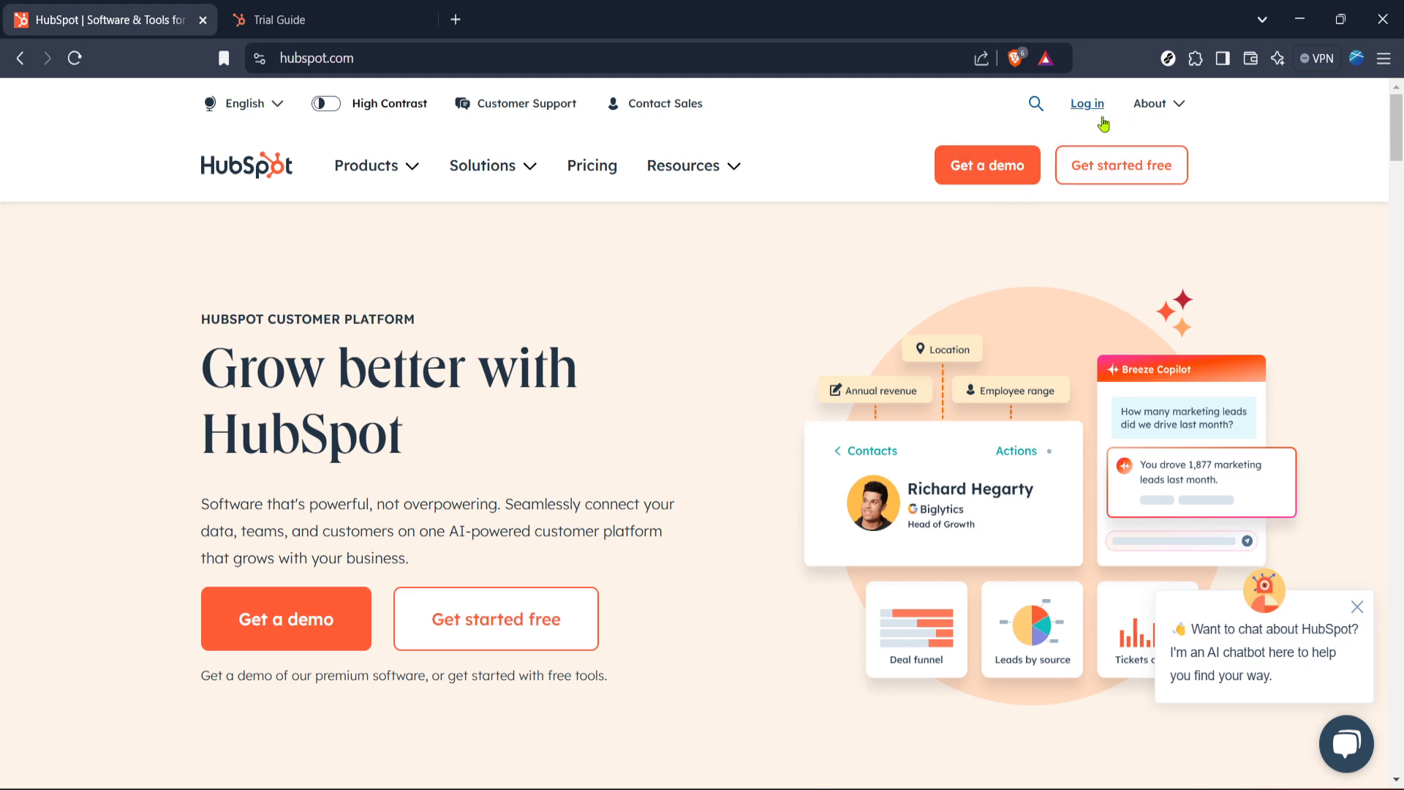
{"action": "mouse_move", "coordinate": [1091, 118]}
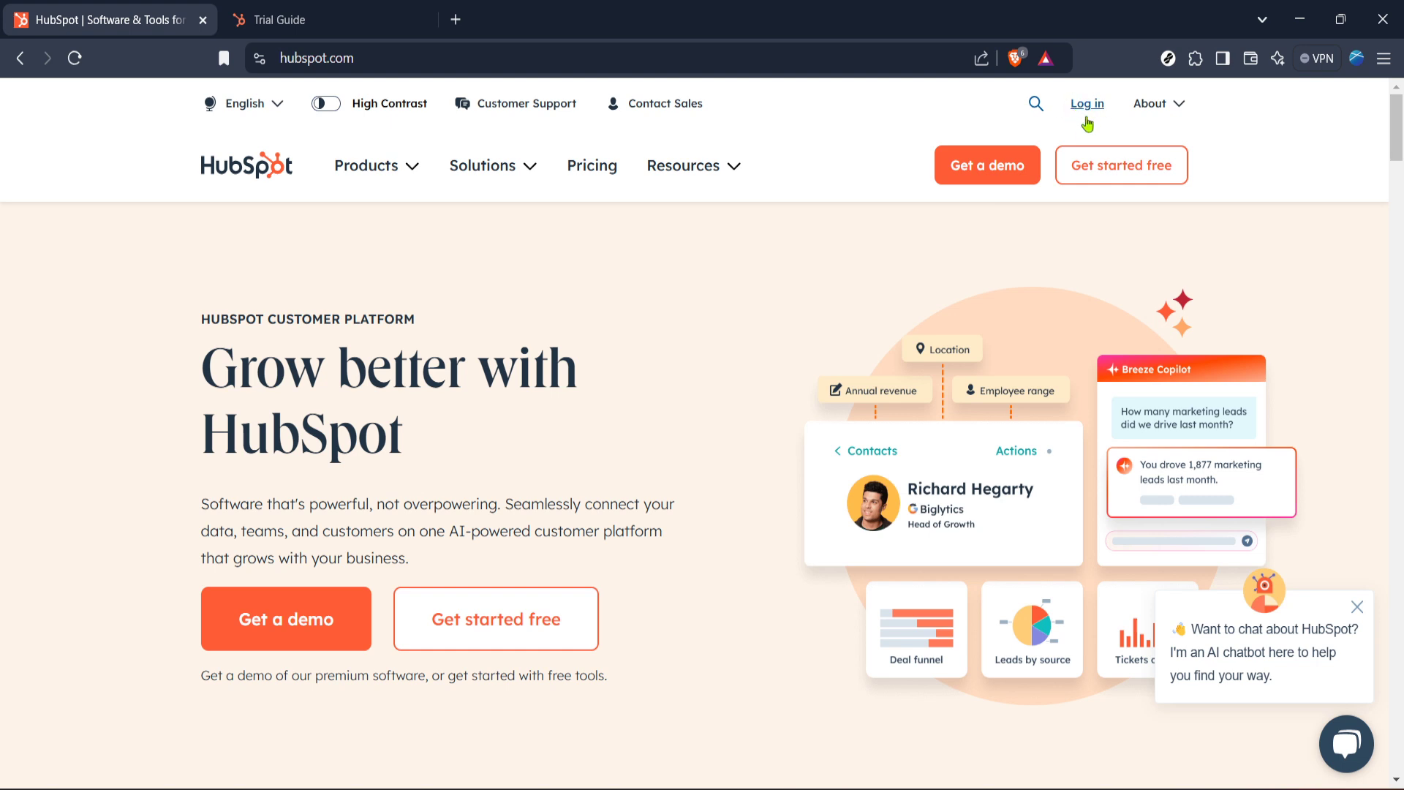
{"action": "mouse_move", "coordinate": [1036, 108]}
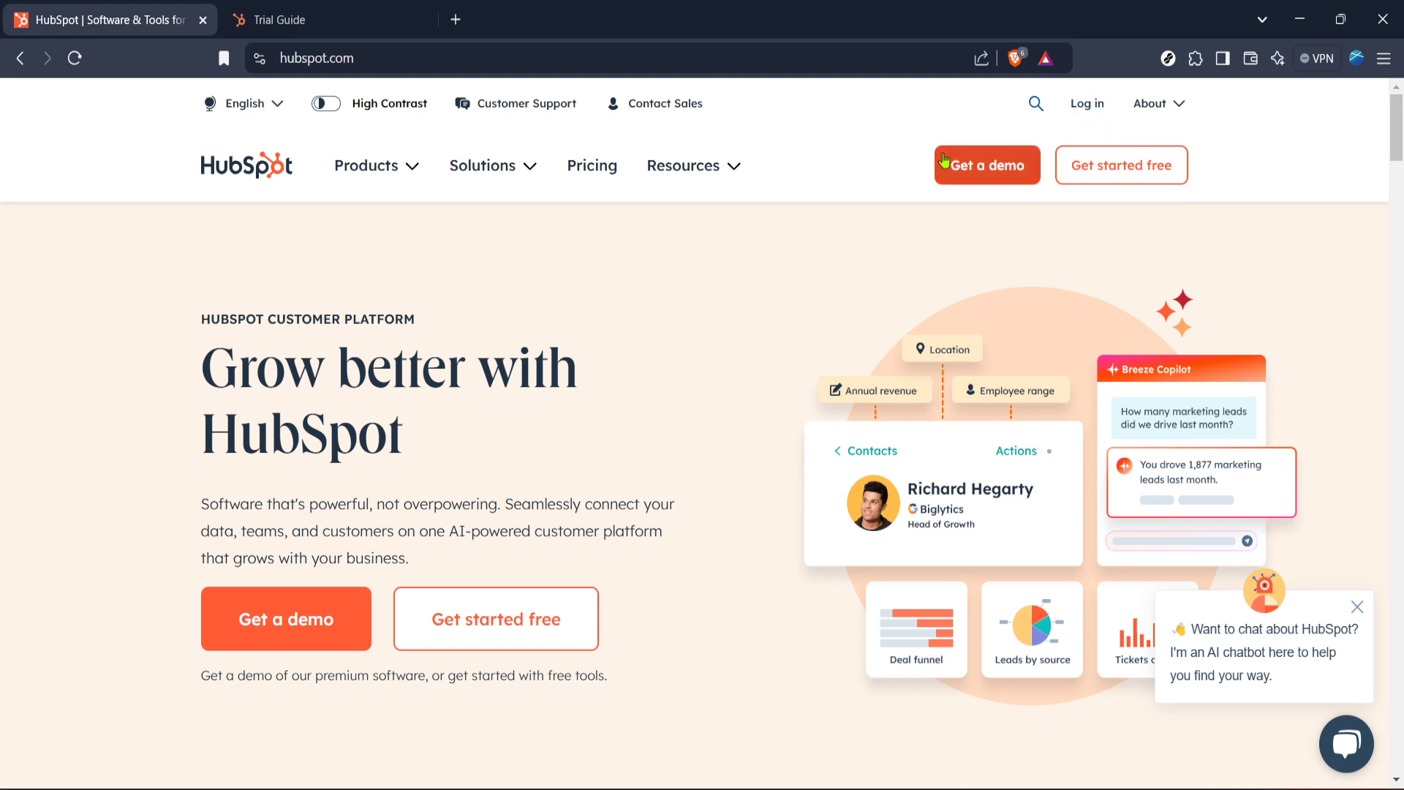
{"action": "mouse_move", "coordinate": [829, 270]}
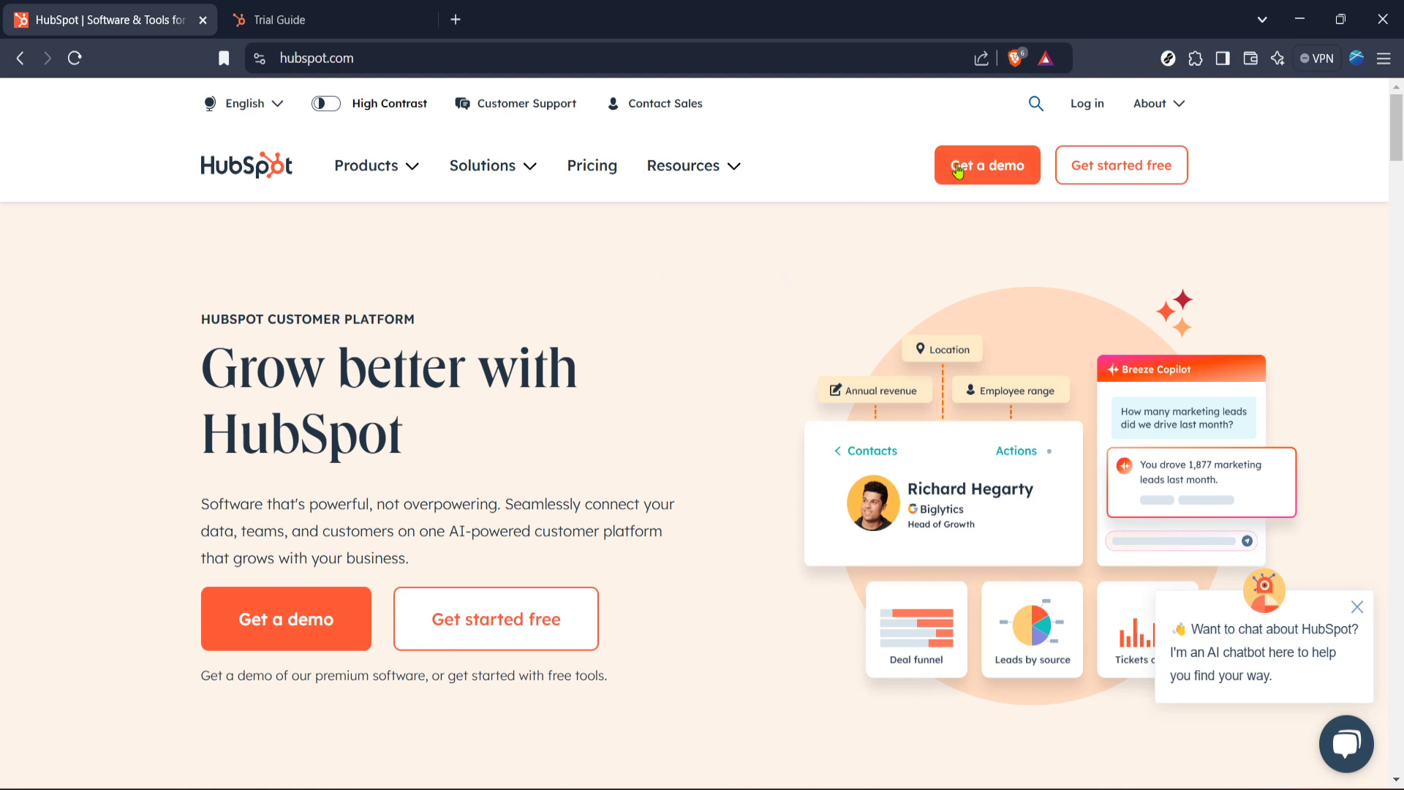
{"action": "mouse_move", "coordinate": [777, 156]}
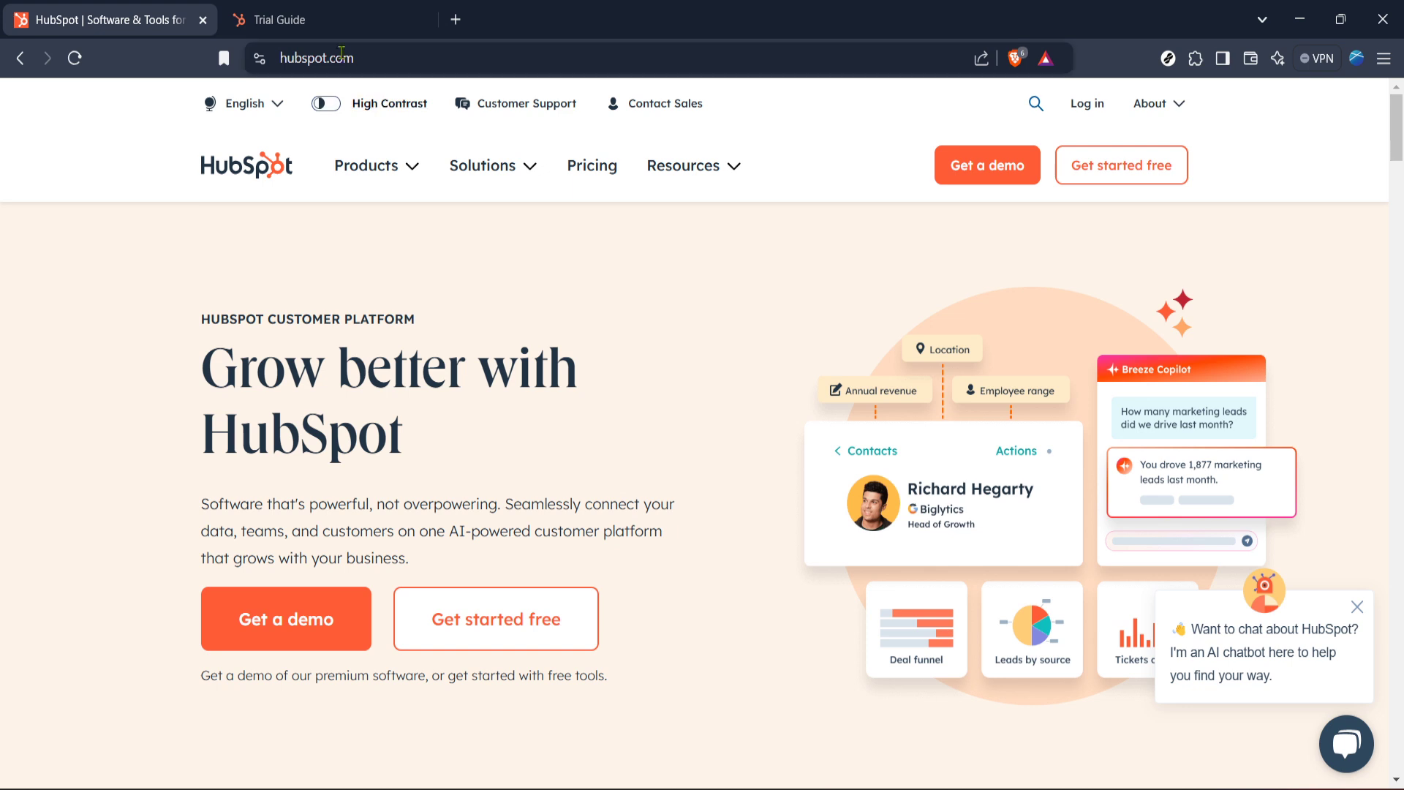
{"action": "mouse_move", "coordinate": [304, 20]}
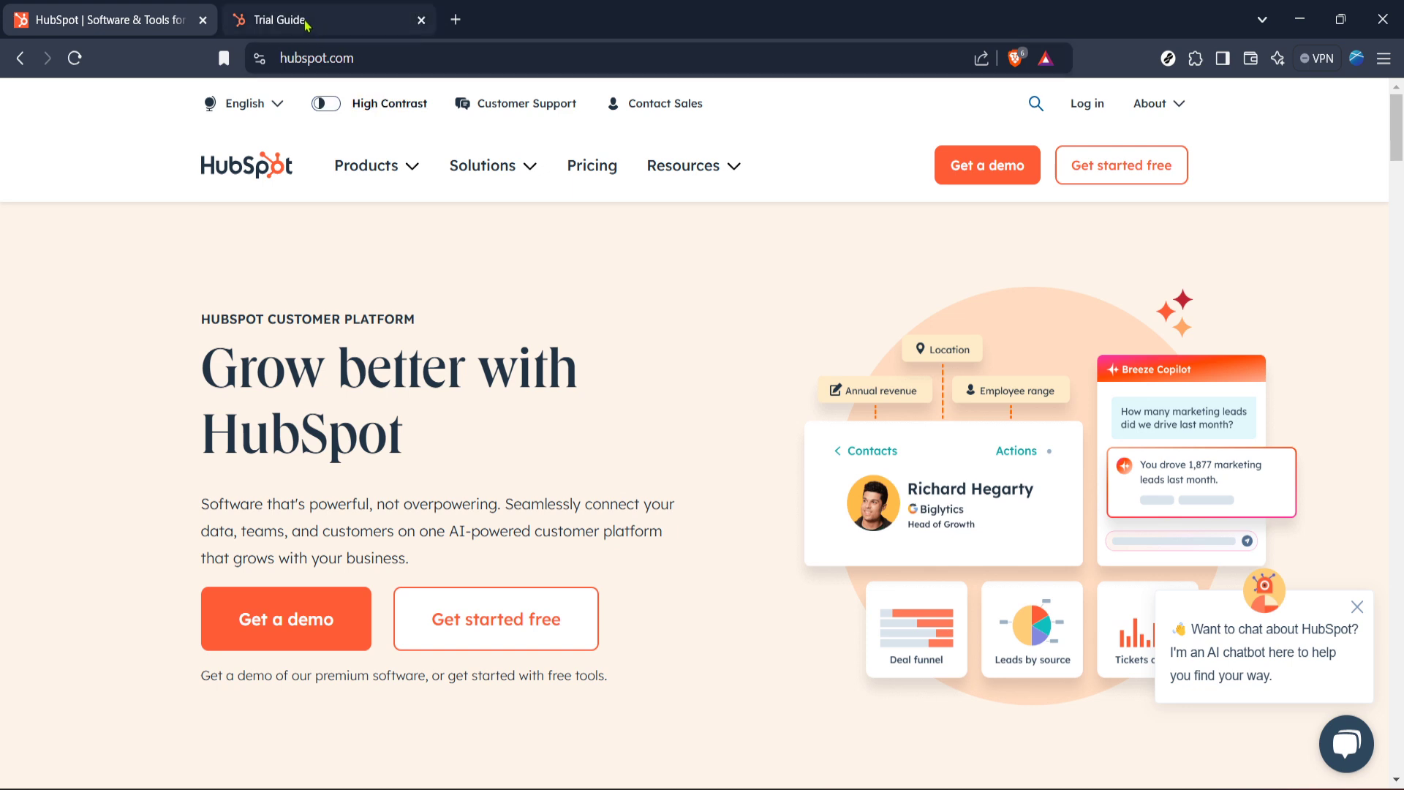
From the Trial Guide, enter account settings and reach Integrations > Private Apps.
{"action": "left_click", "coordinate": [322, 19]}
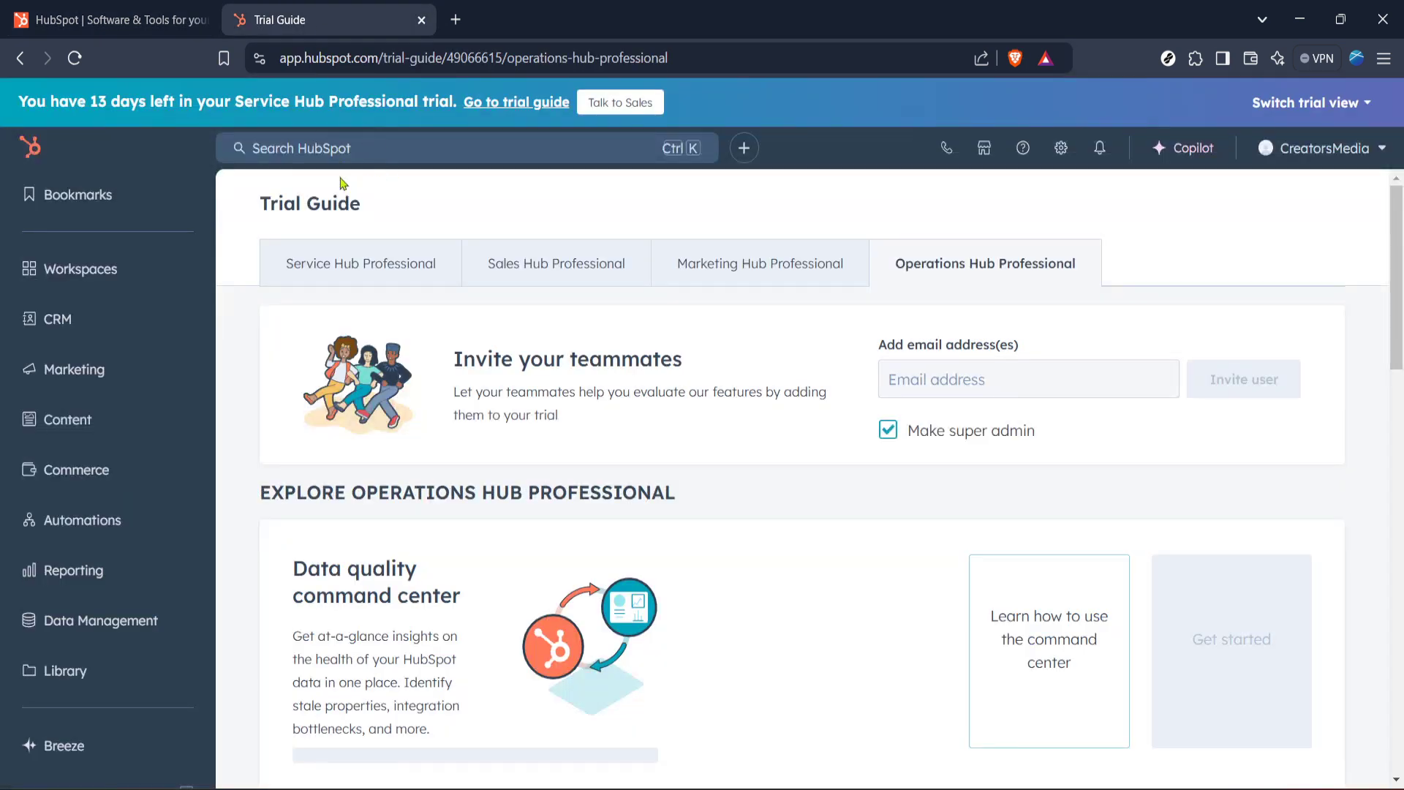
{"action": "mouse_move", "coordinate": [228, 224]}
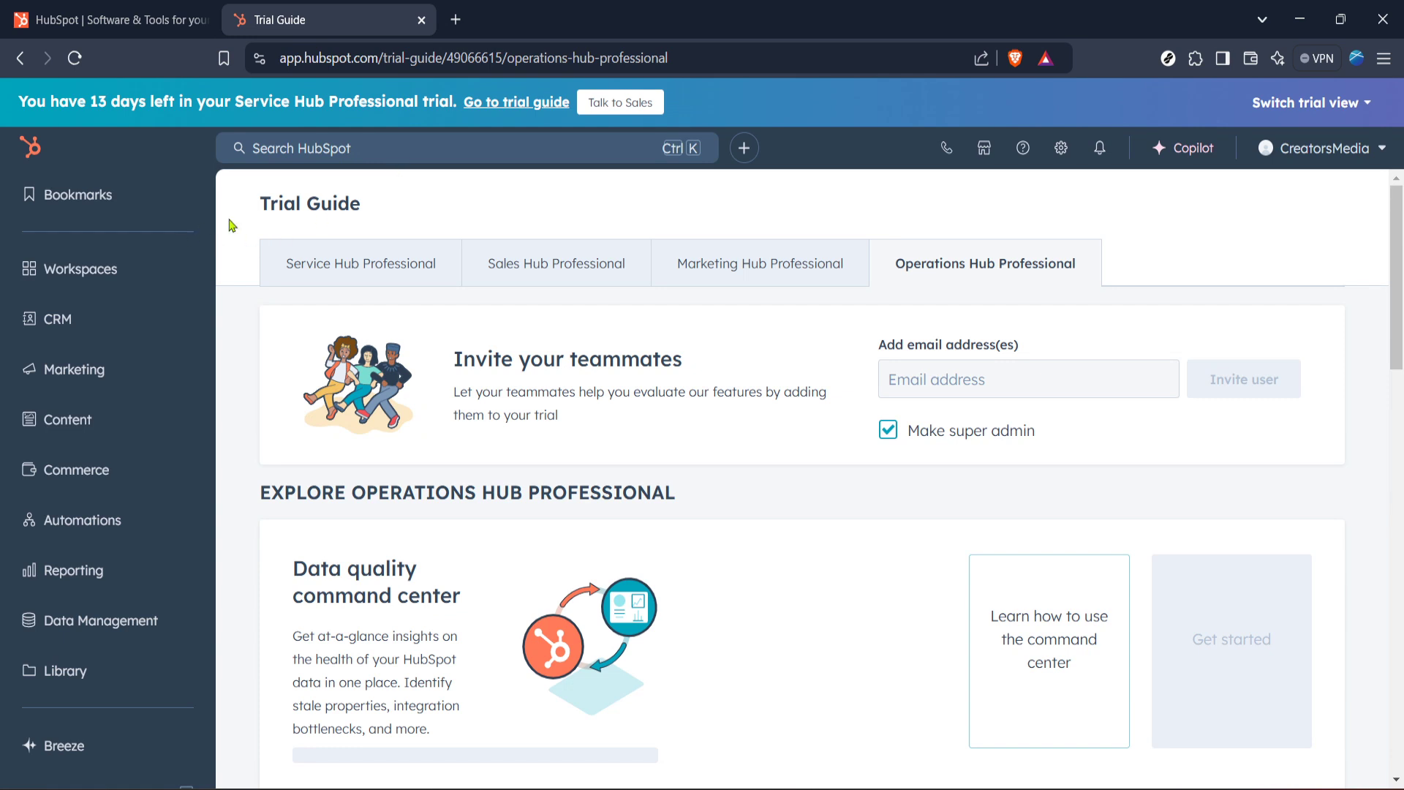
{"action": "mouse_move", "coordinate": [244, 331]}
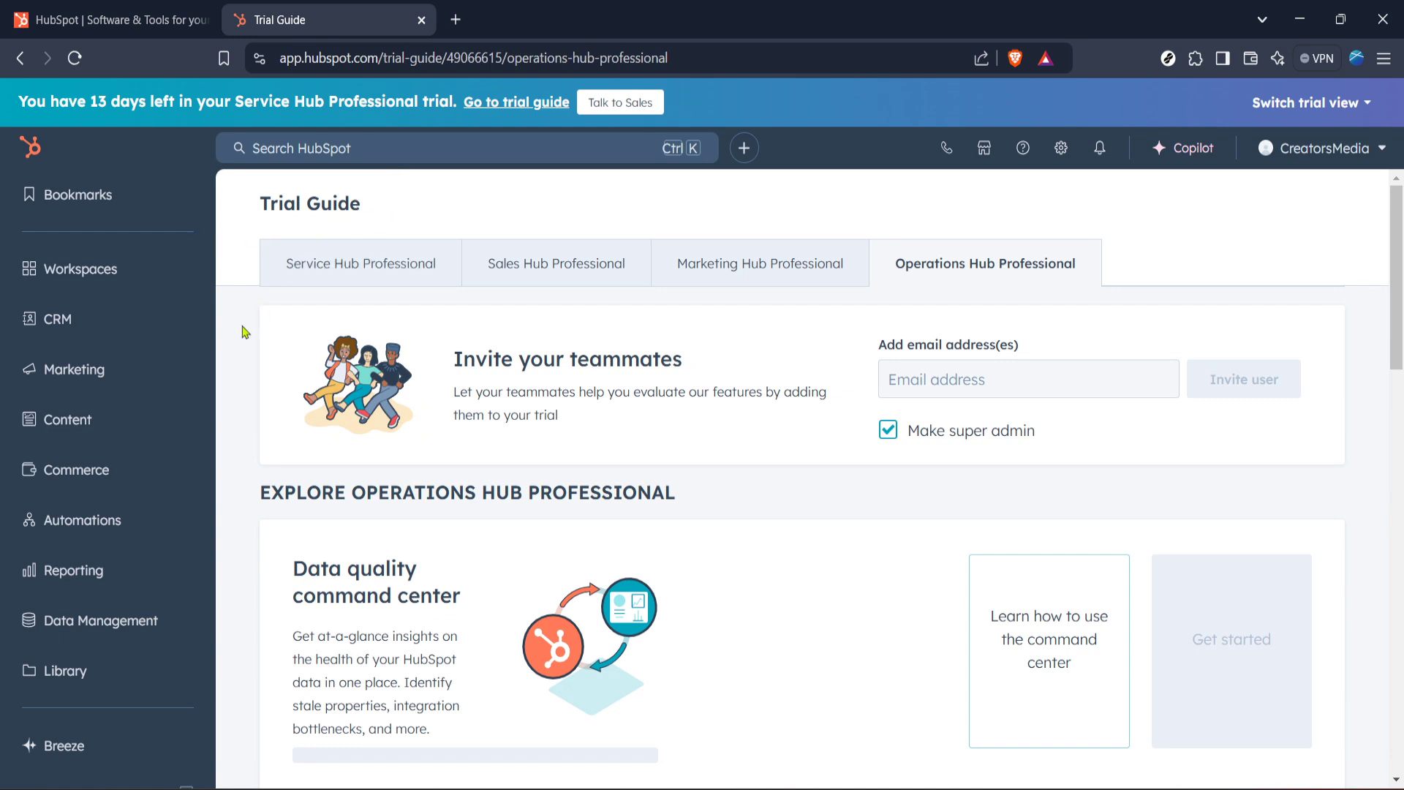
{"action": "mouse_move", "coordinate": [1061, 148]}
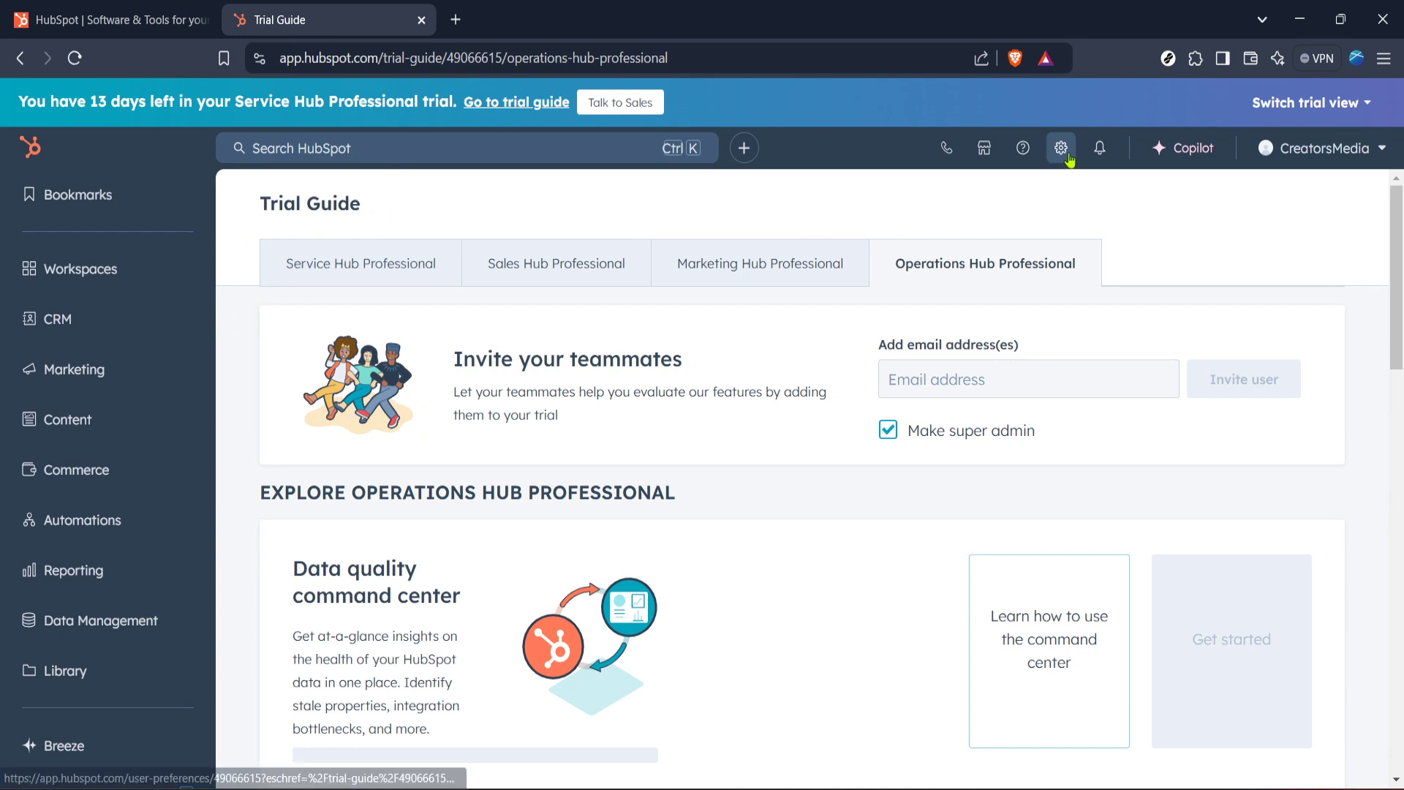
{"action": "left_click", "coordinate": [1061, 148]}
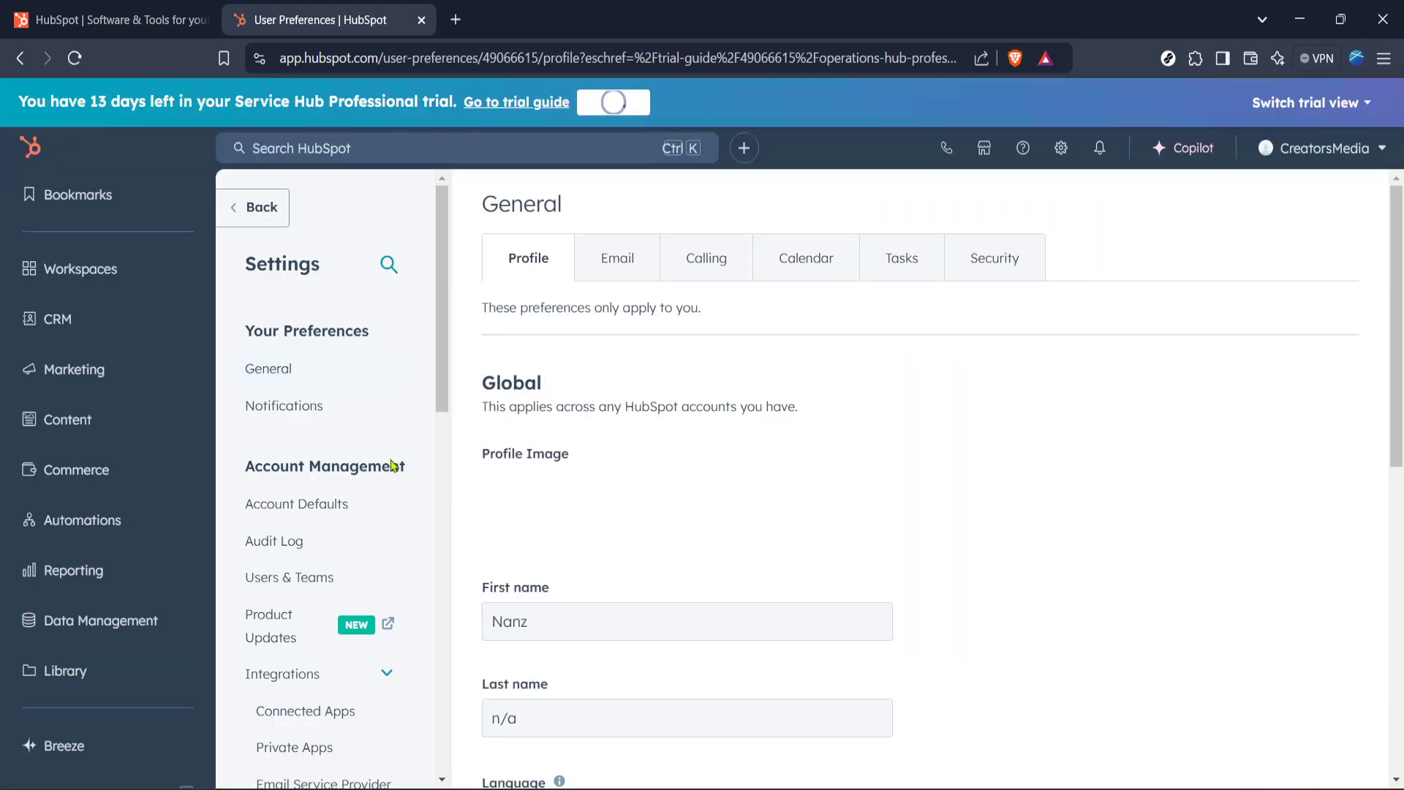
{"action": "scroll", "scroll_direction": "down", "scroll_amount": 3}
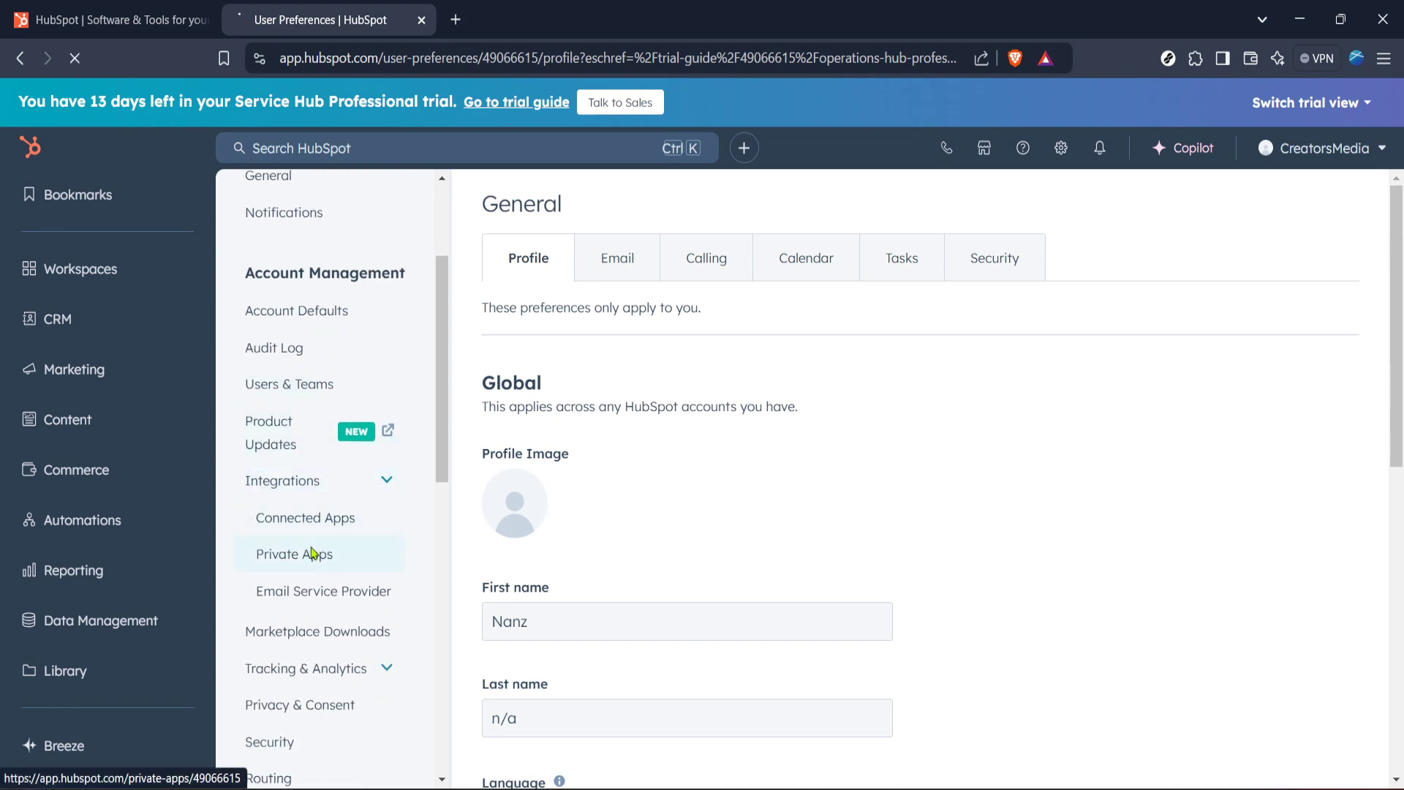
{"action": "left_click", "coordinate": [294, 553]}
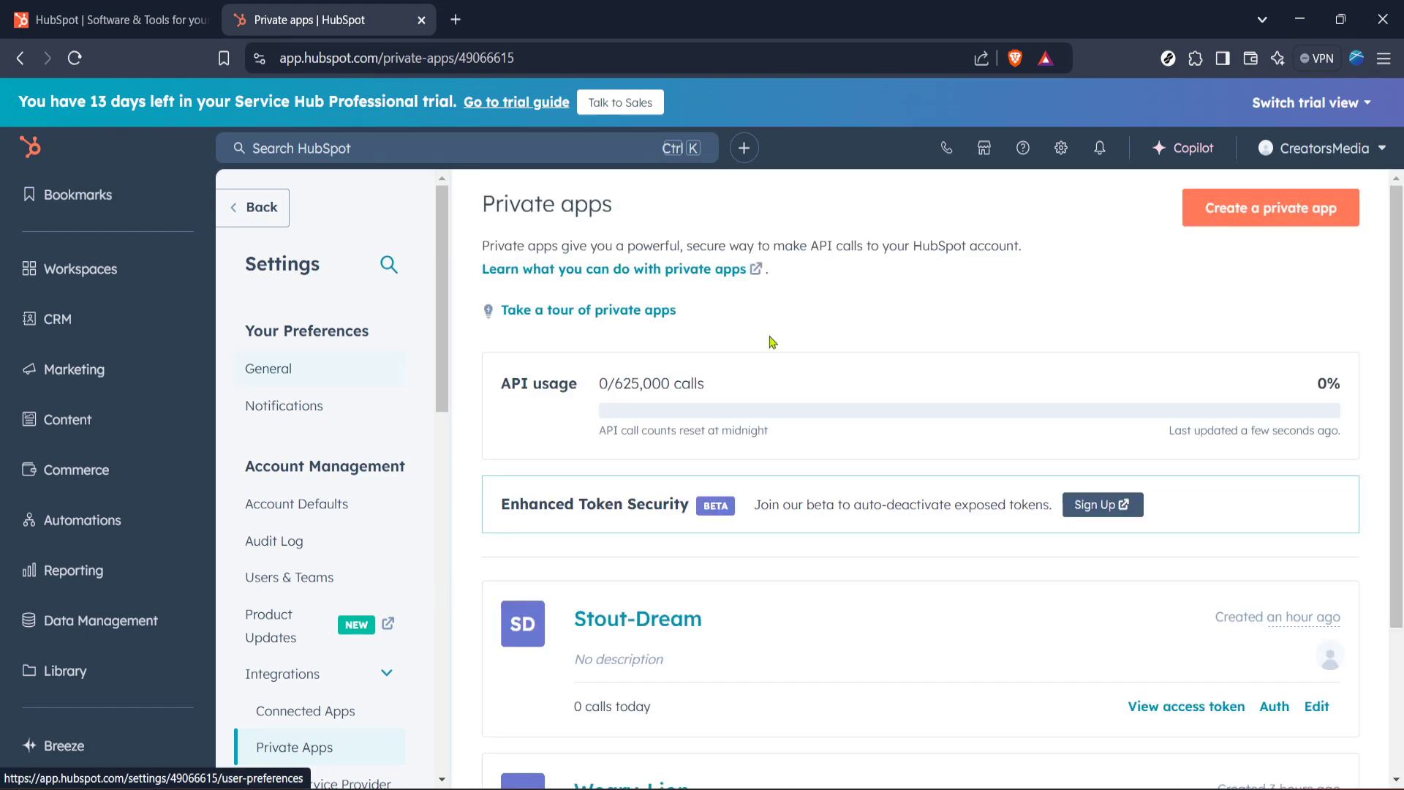
Review the existing apps Stout-Dream and Weary-Lion, then start creating a new private app.
{"action": "scroll", "scroll_direction": "down", "scroll_amount": 3}
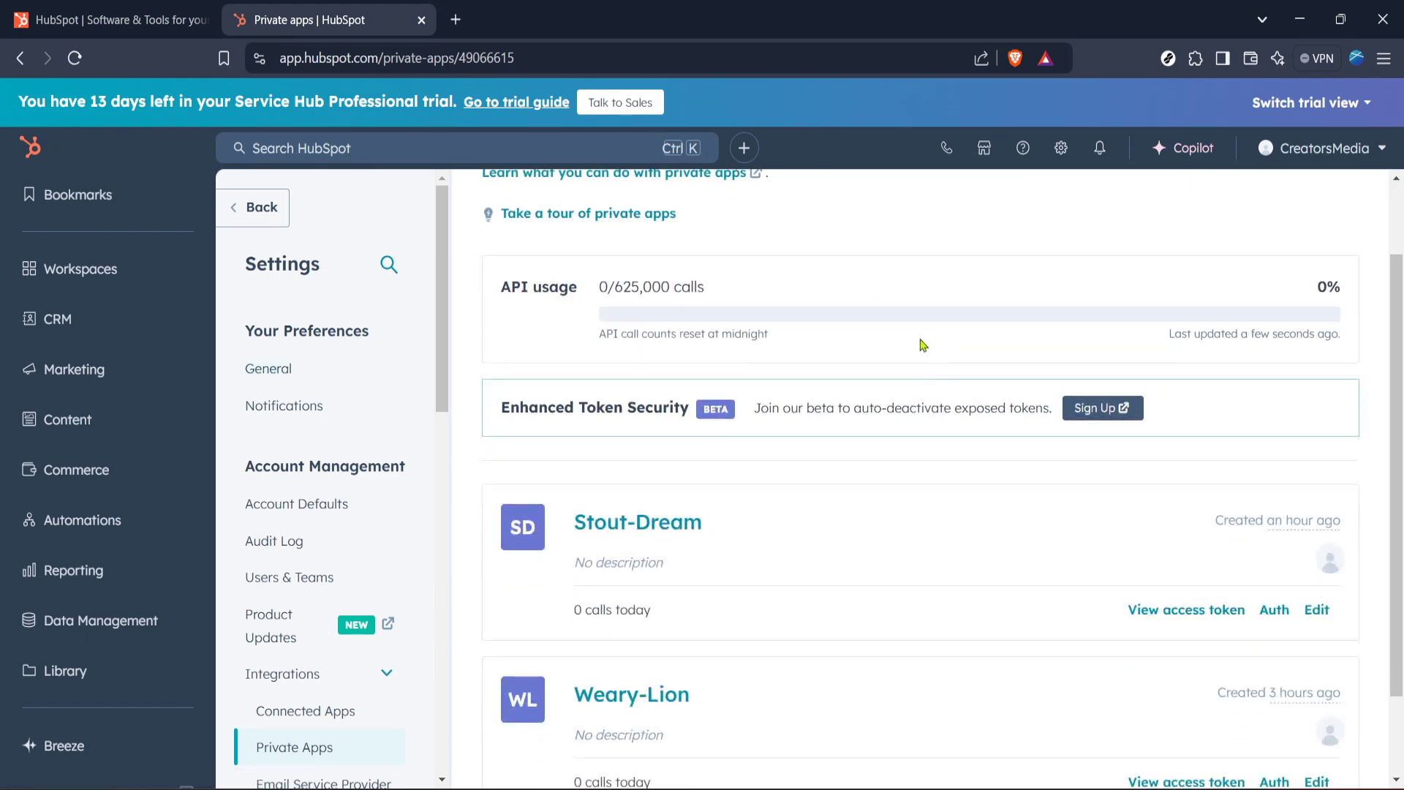
{"action": "scroll", "scroll_direction": "up", "scroll_amount": 3}
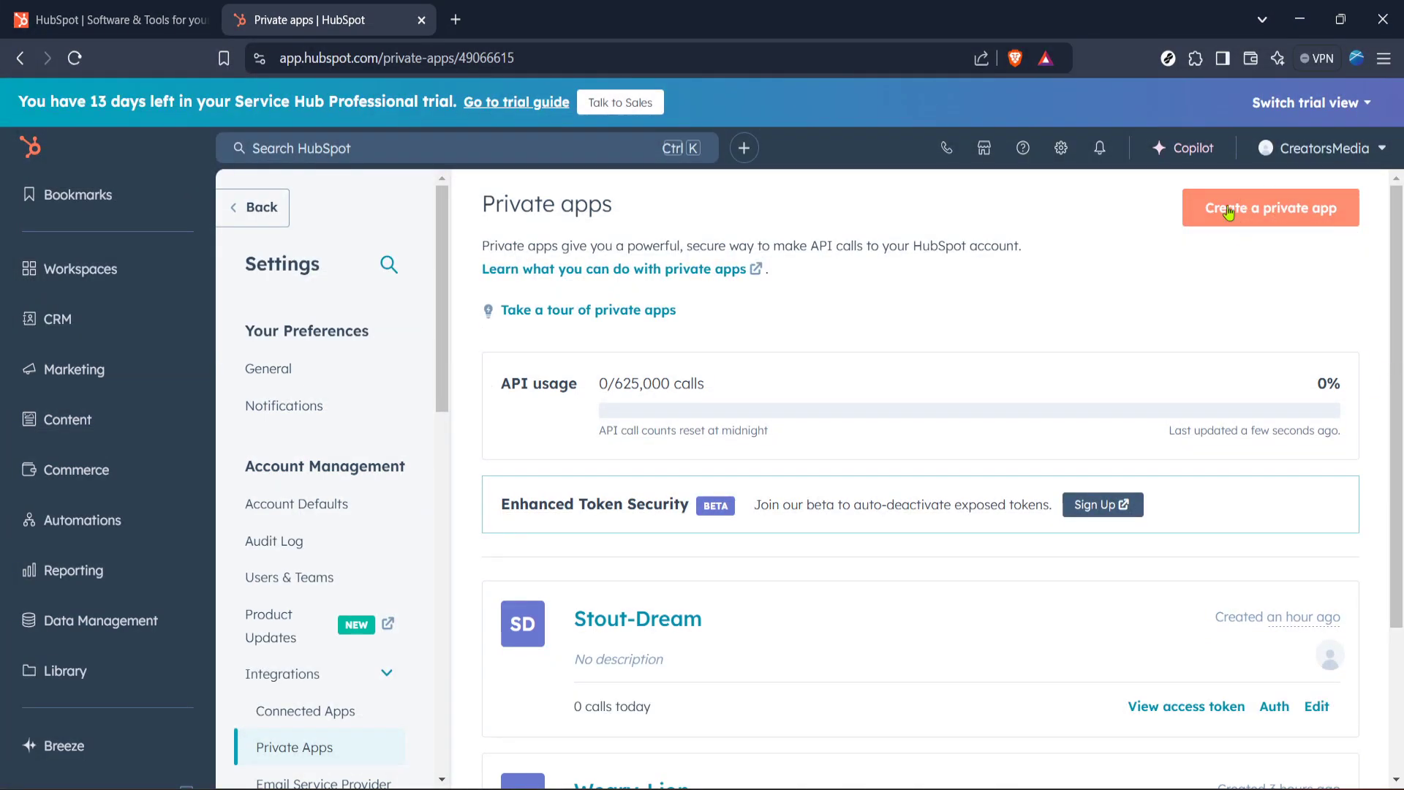
{"action": "mouse_move", "coordinate": [1226, 282]}
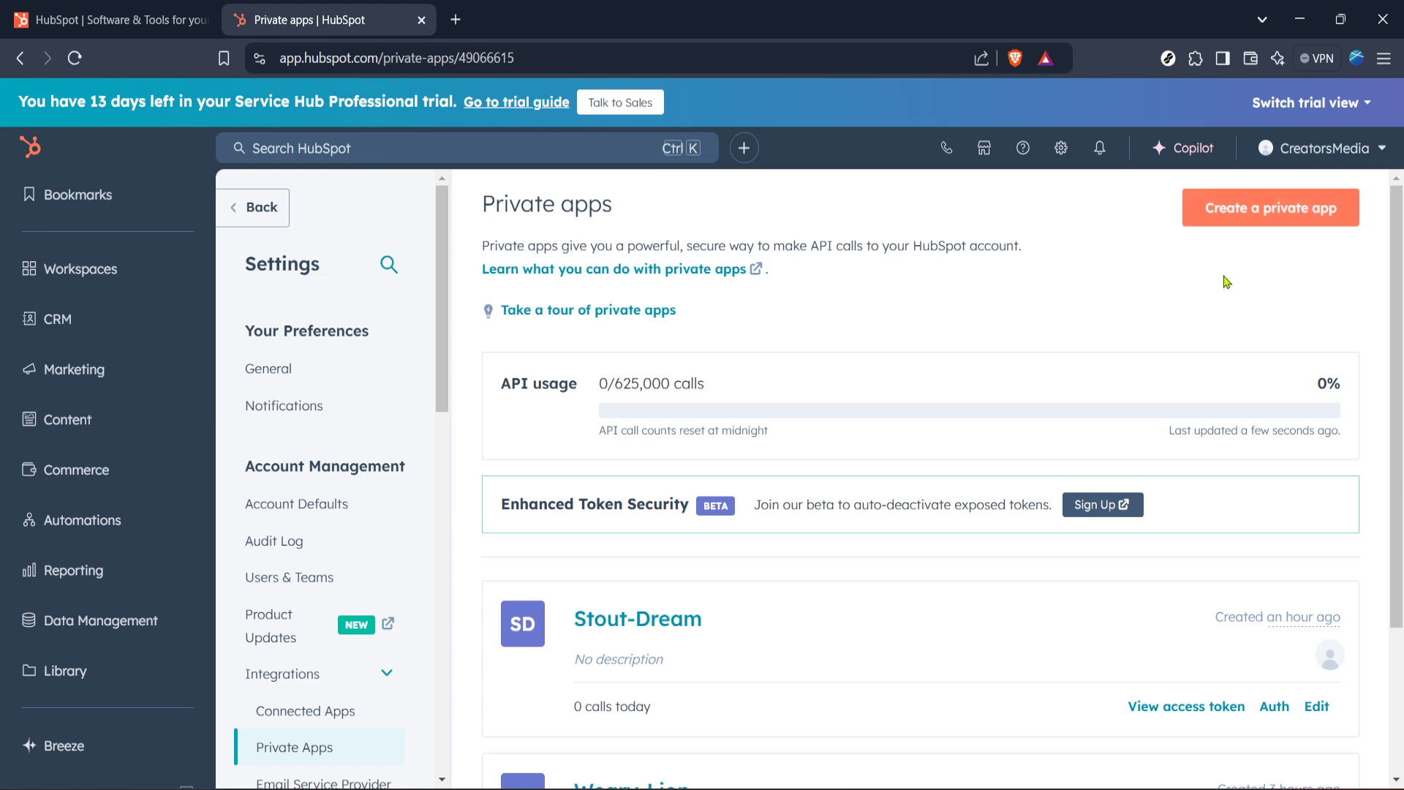
{"action": "left_click", "coordinate": [1268, 207]}
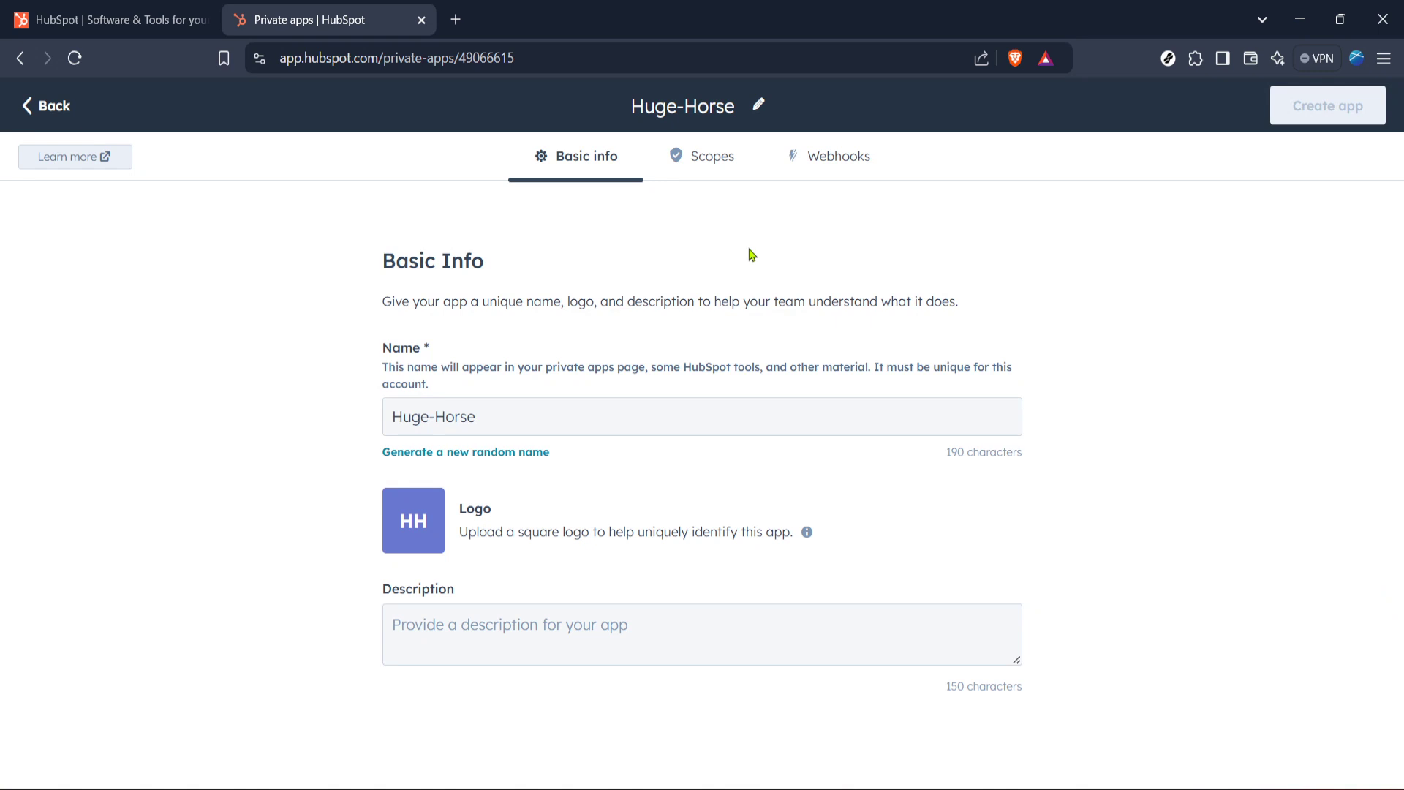
{"action": "mouse_move", "coordinate": [709, 171]}
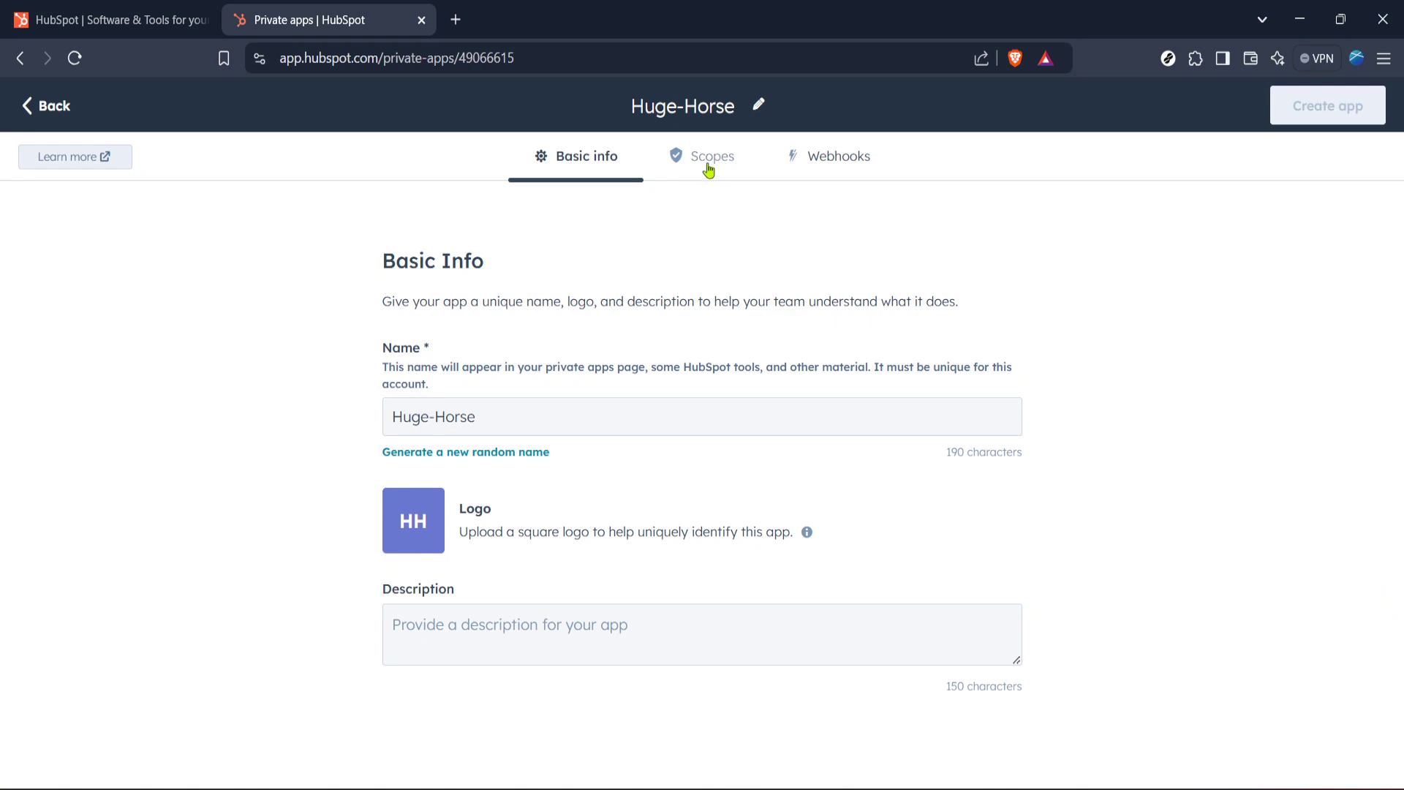
On Huge-Horse's Scopes section, bring up the Add new scope panel listing CRM scopes.
{"action": "left_click", "coordinate": [712, 156]}
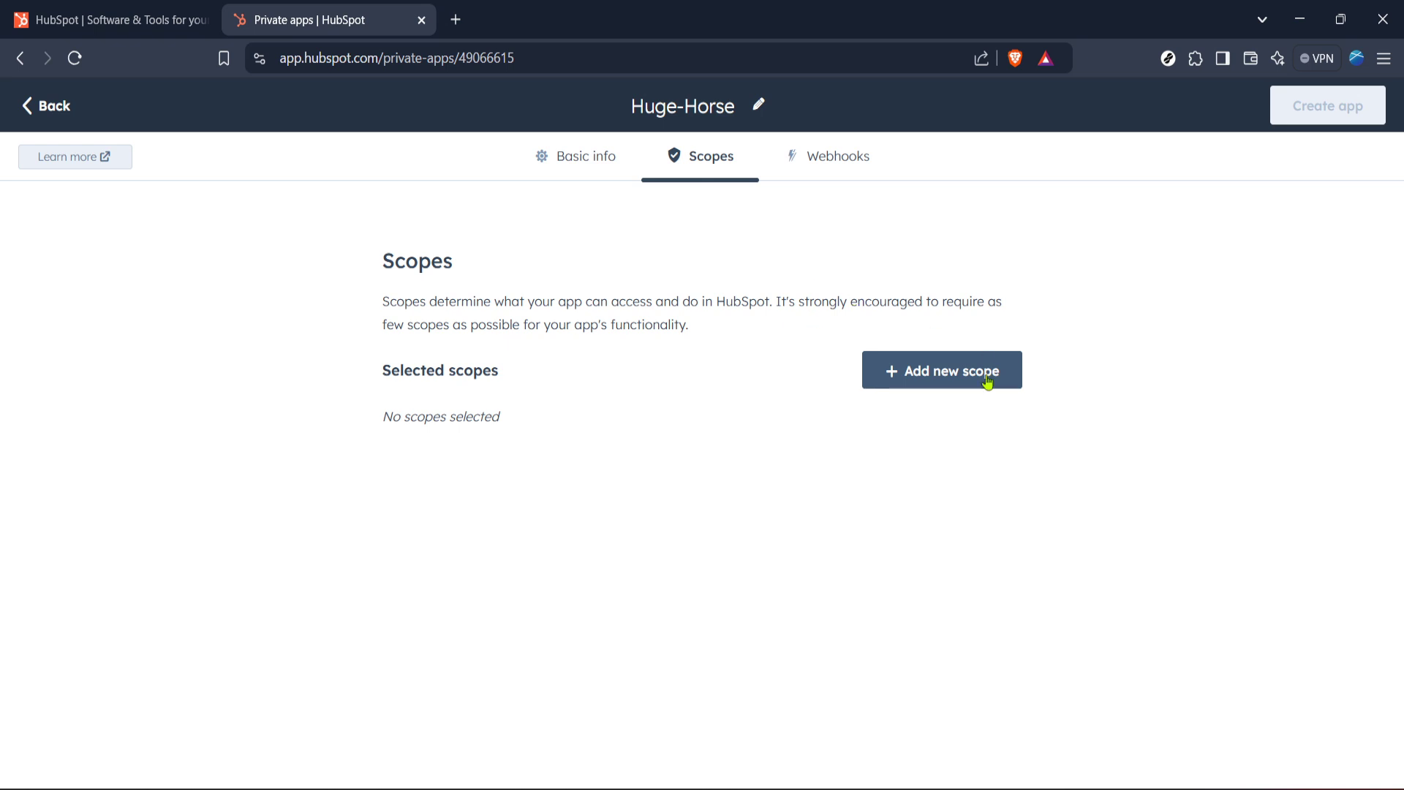
{"action": "mouse_move", "coordinate": [810, 300]}
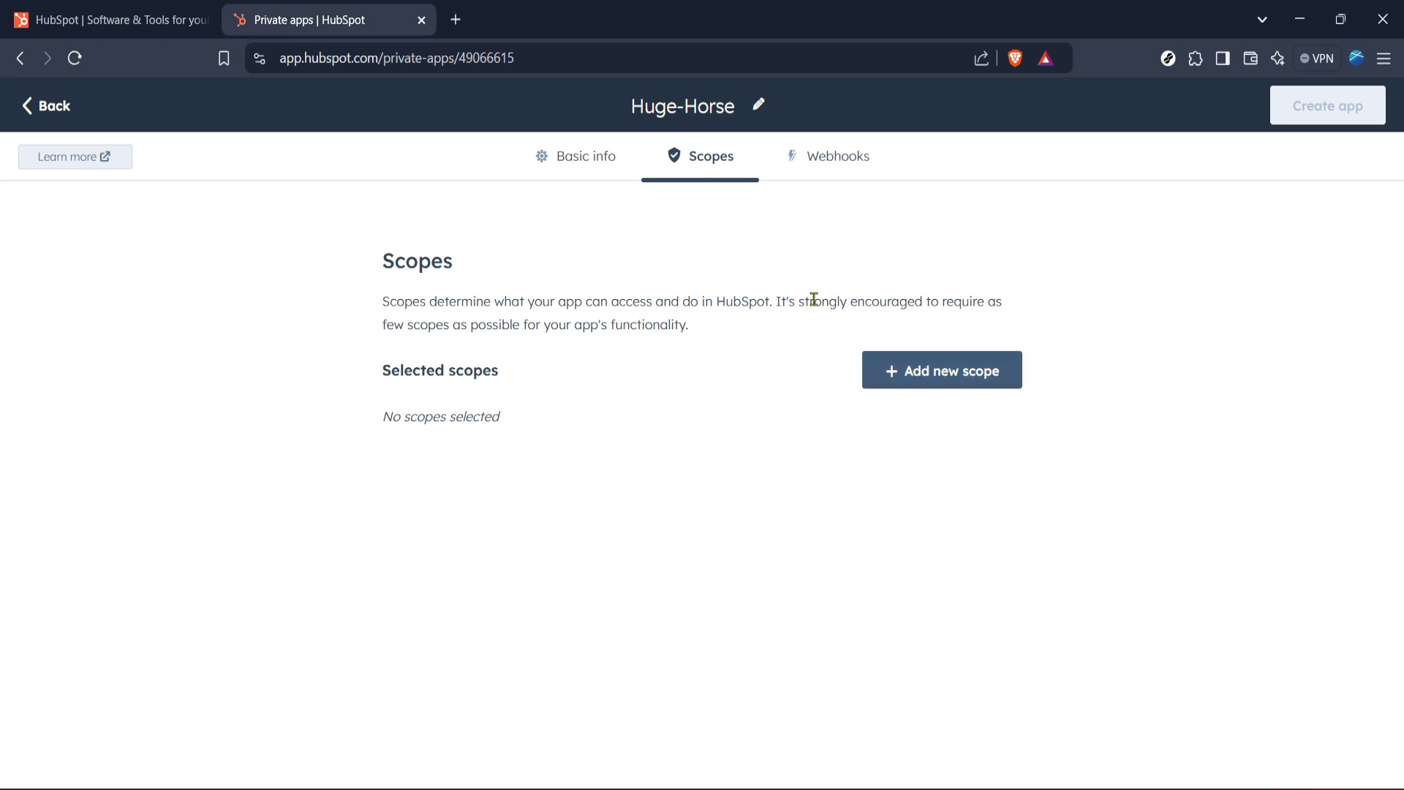
{"action": "mouse_move", "coordinate": [632, 191]}
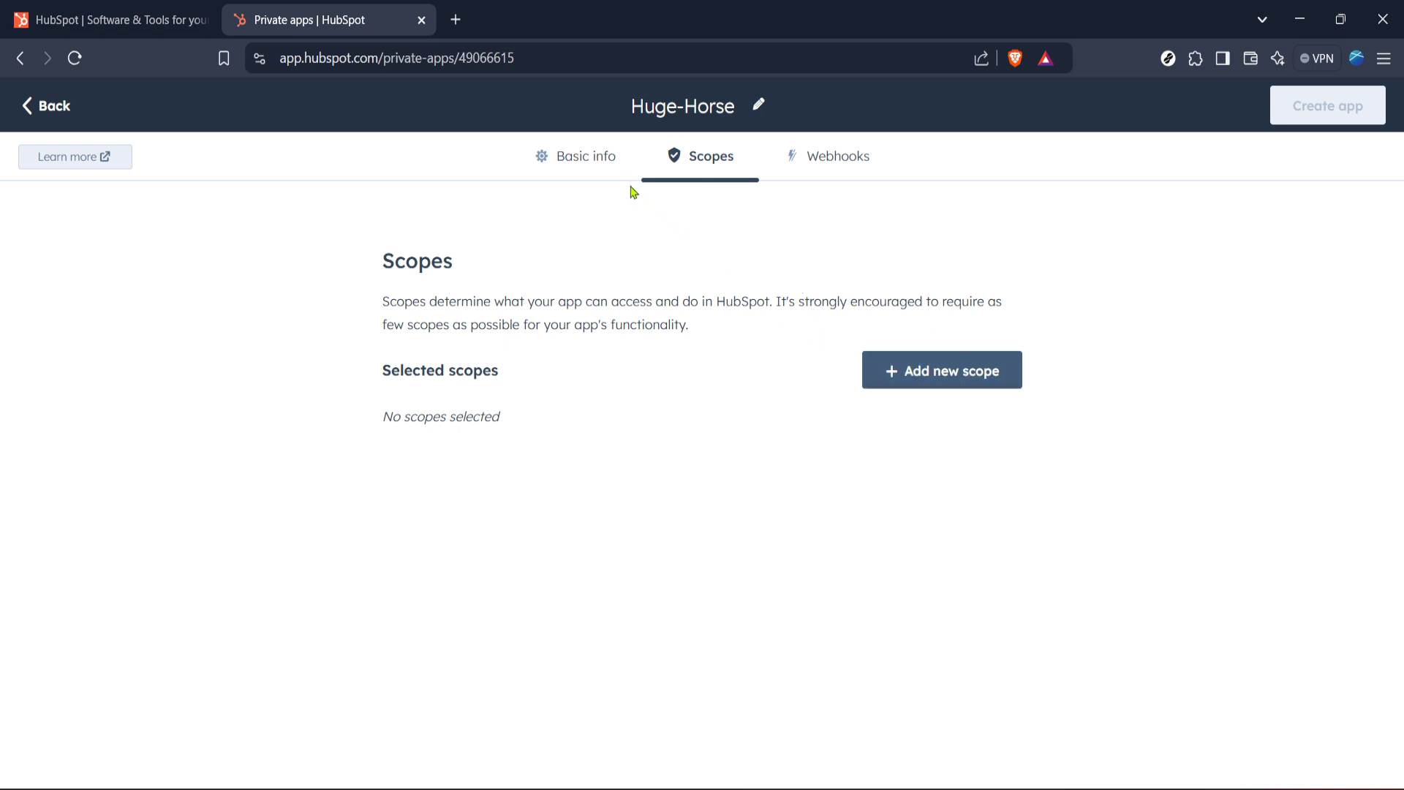
{"action": "mouse_move", "coordinate": [597, 168]}
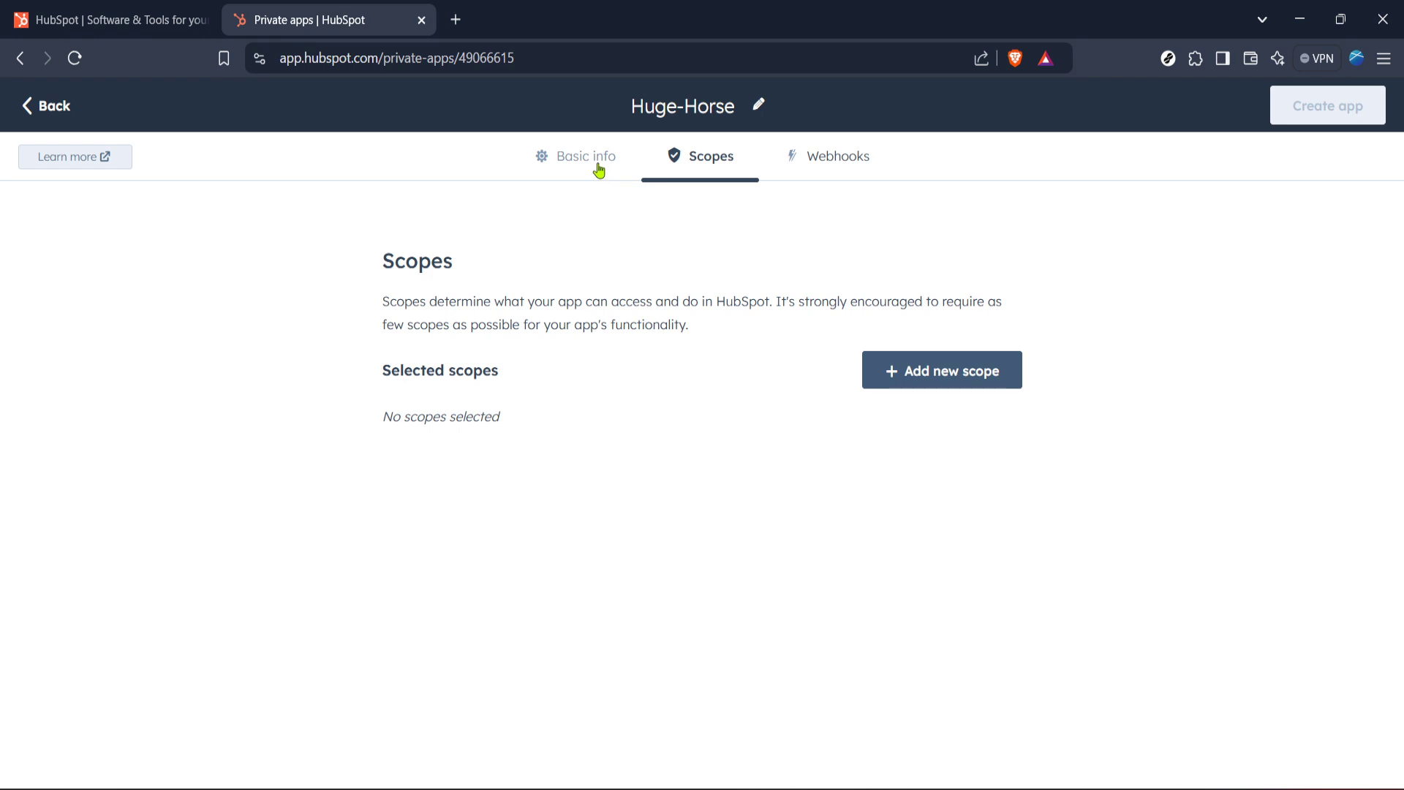
{"action": "mouse_move", "coordinate": [964, 401]}
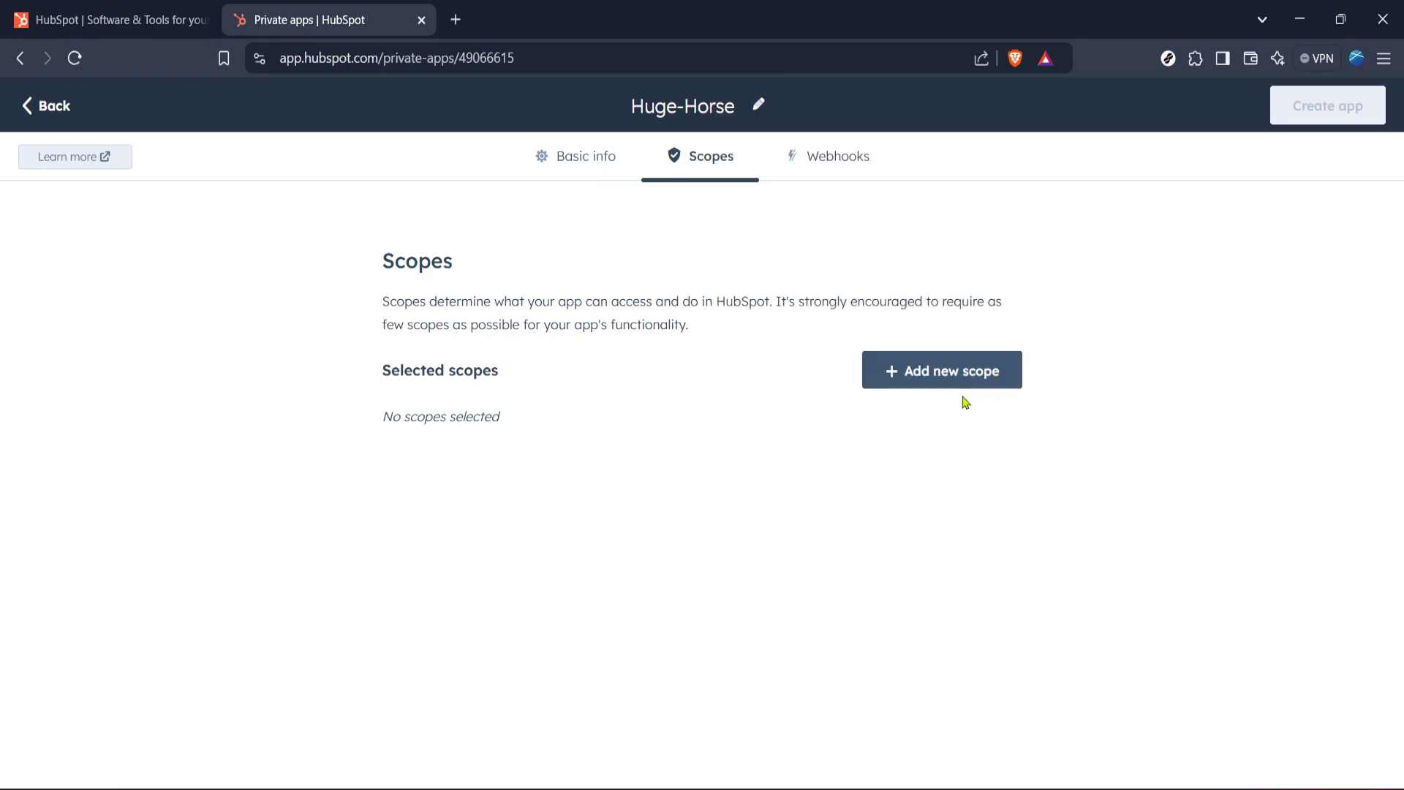
{"action": "left_click", "coordinate": [941, 370]}
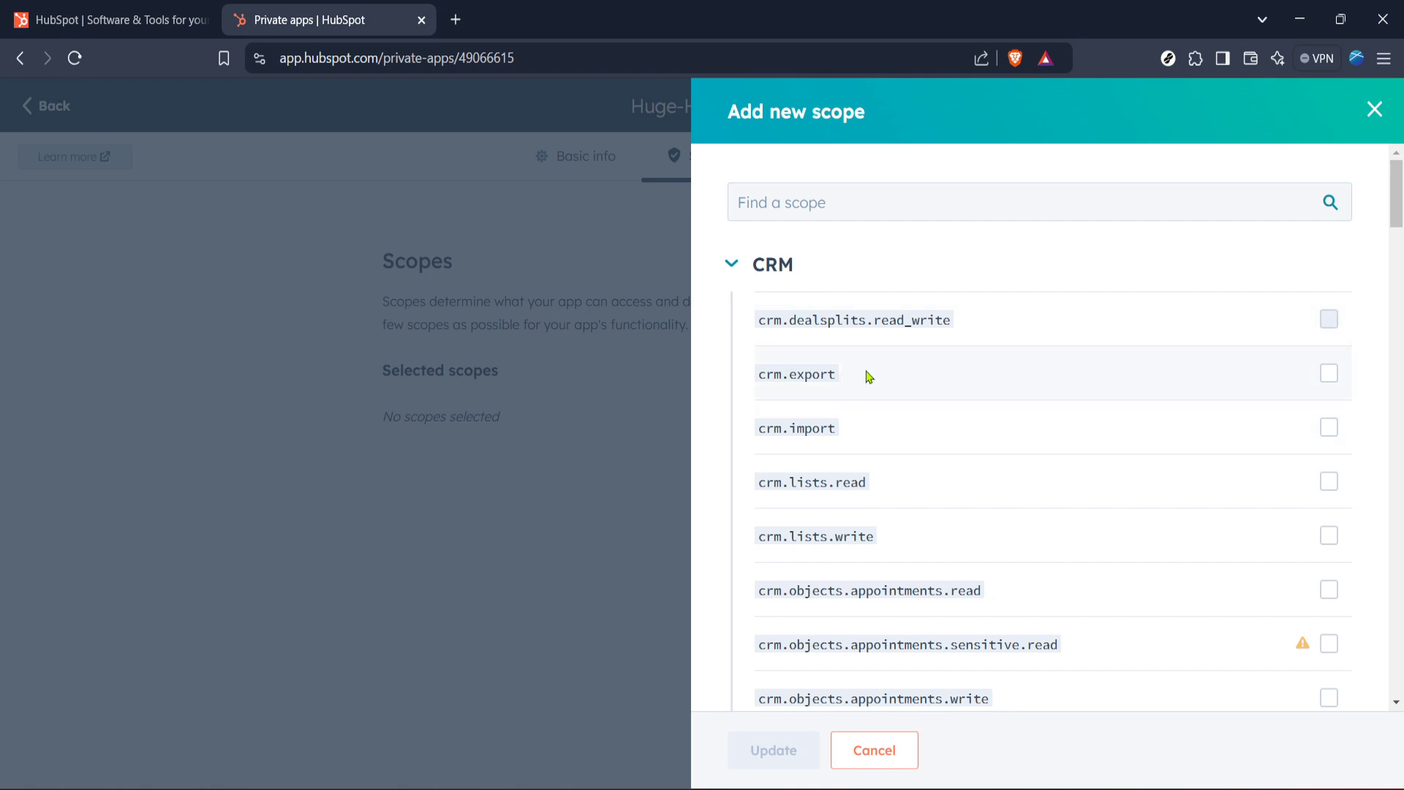
{"action": "mouse_move", "coordinate": [655, 293]}
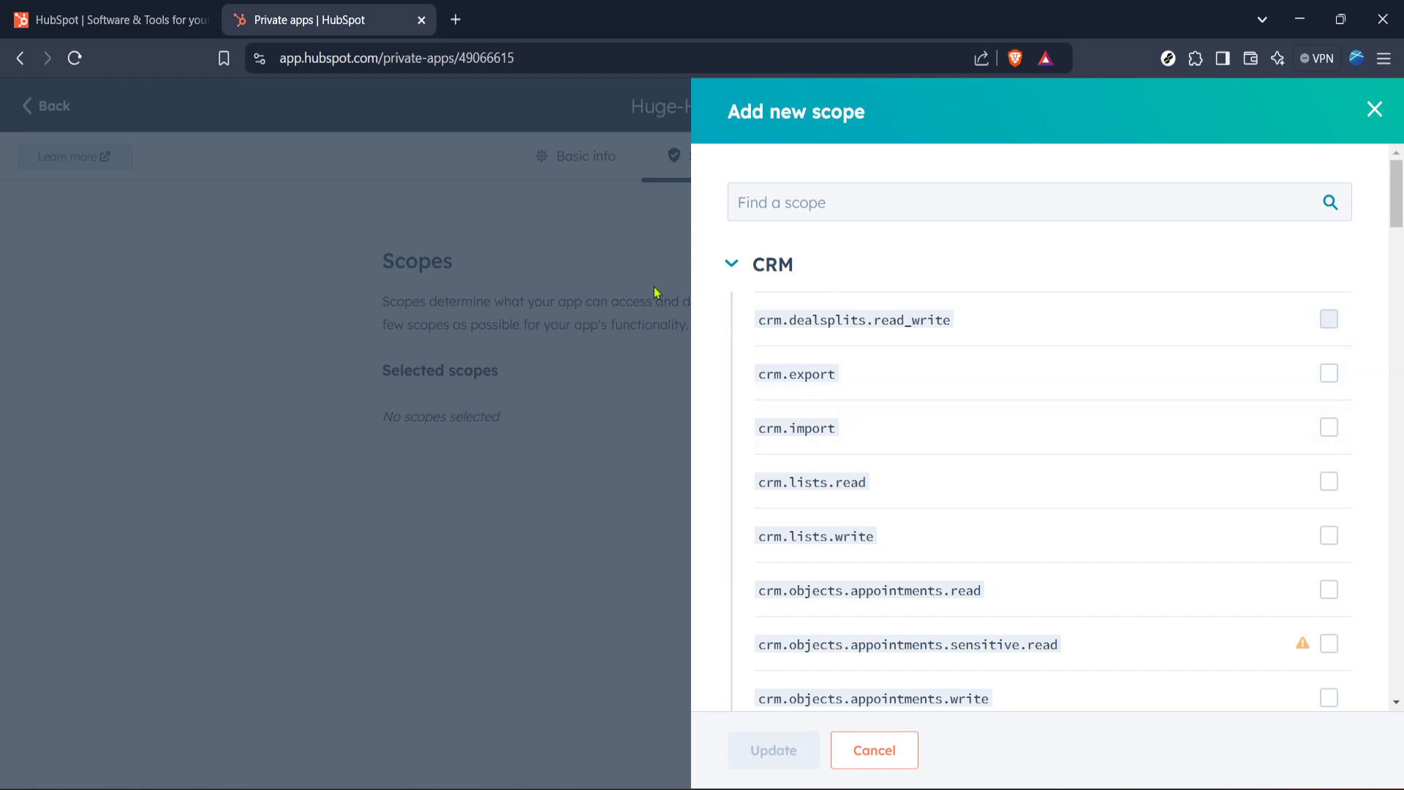
{"action": "mouse_move", "coordinate": [1374, 109]}
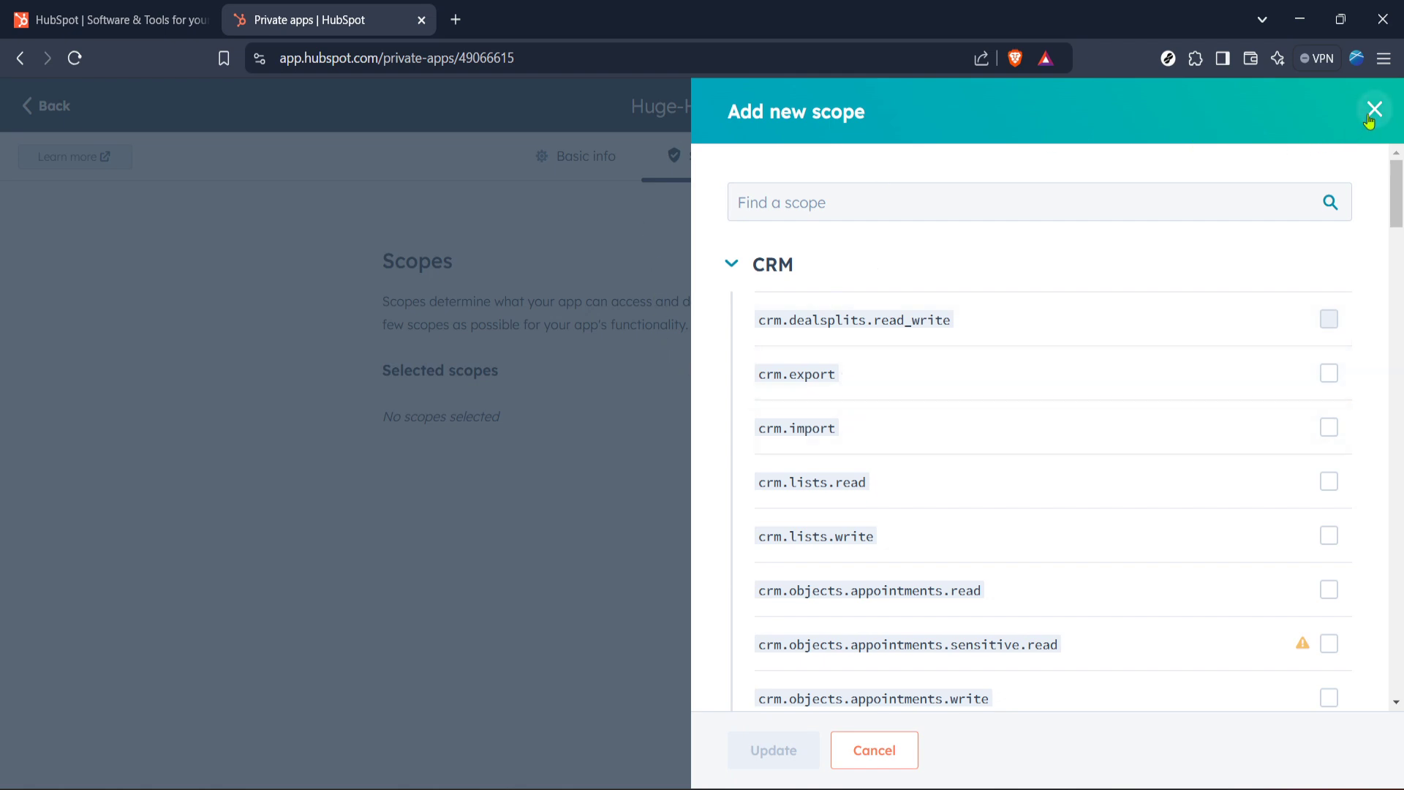
Dismiss the scope panel with none added, view Basic info, and leave the Huge-Horse draft.
{"action": "left_click", "coordinate": [1373, 109]}
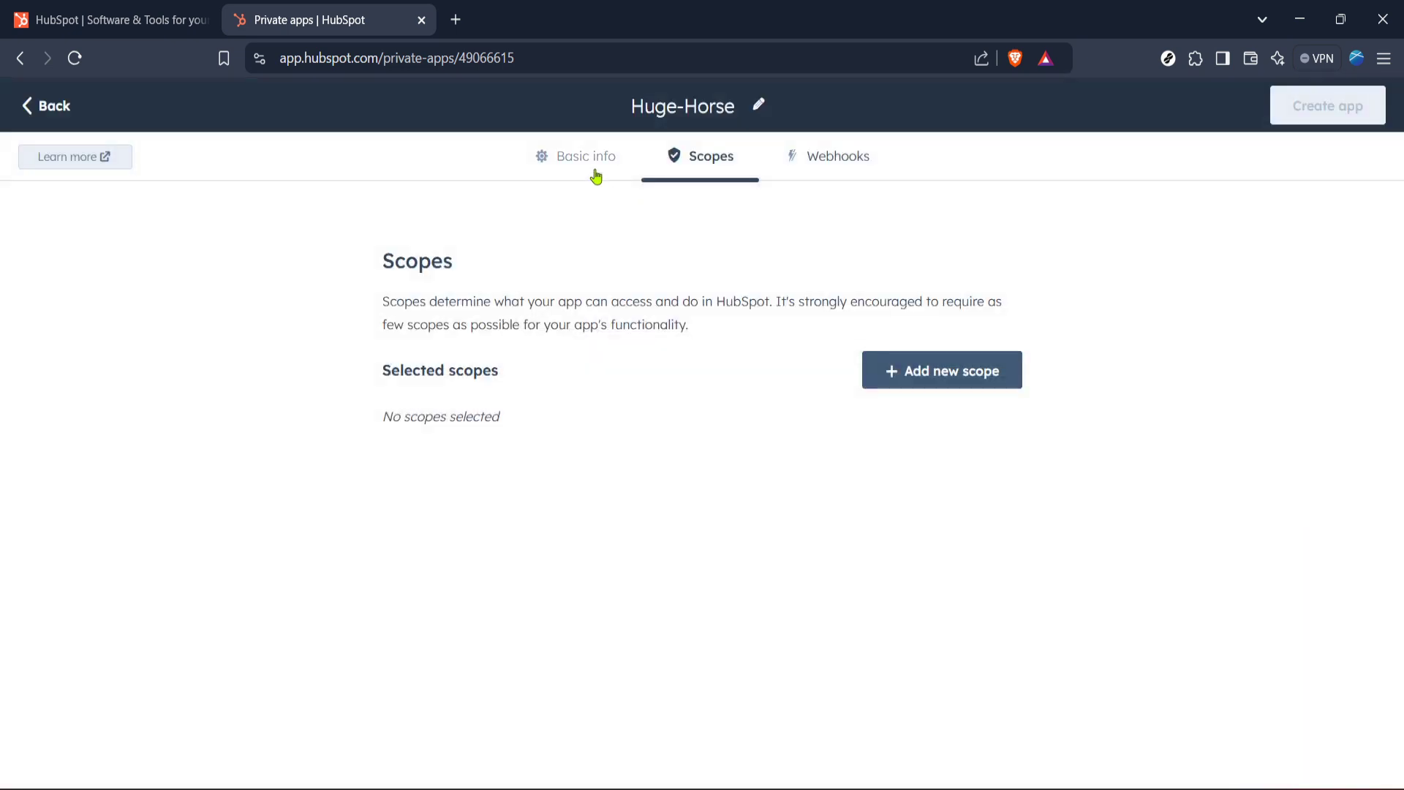
{"action": "left_click", "coordinate": [585, 155]}
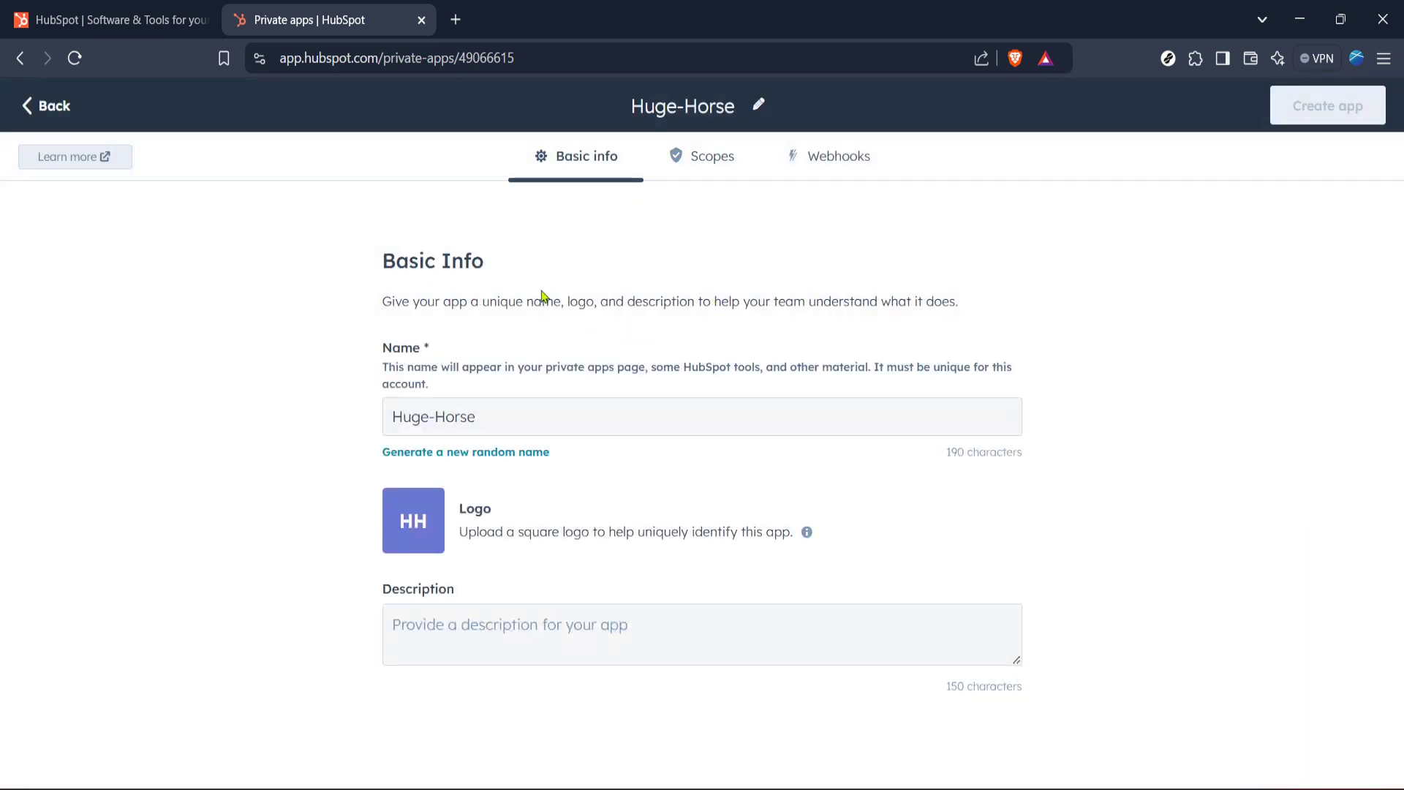
{"action": "mouse_move", "coordinate": [45, 105]}
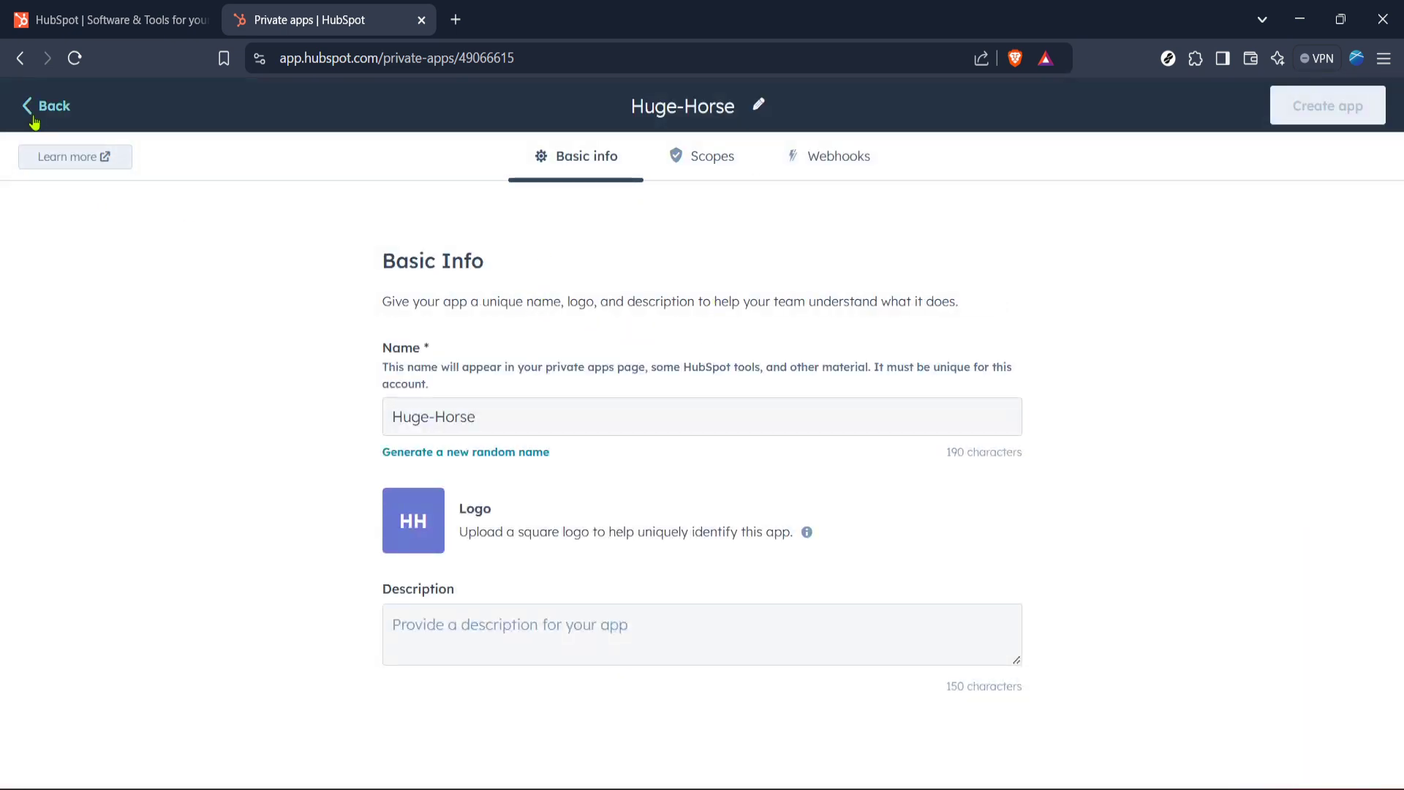
{"action": "left_click", "coordinate": [45, 105]}
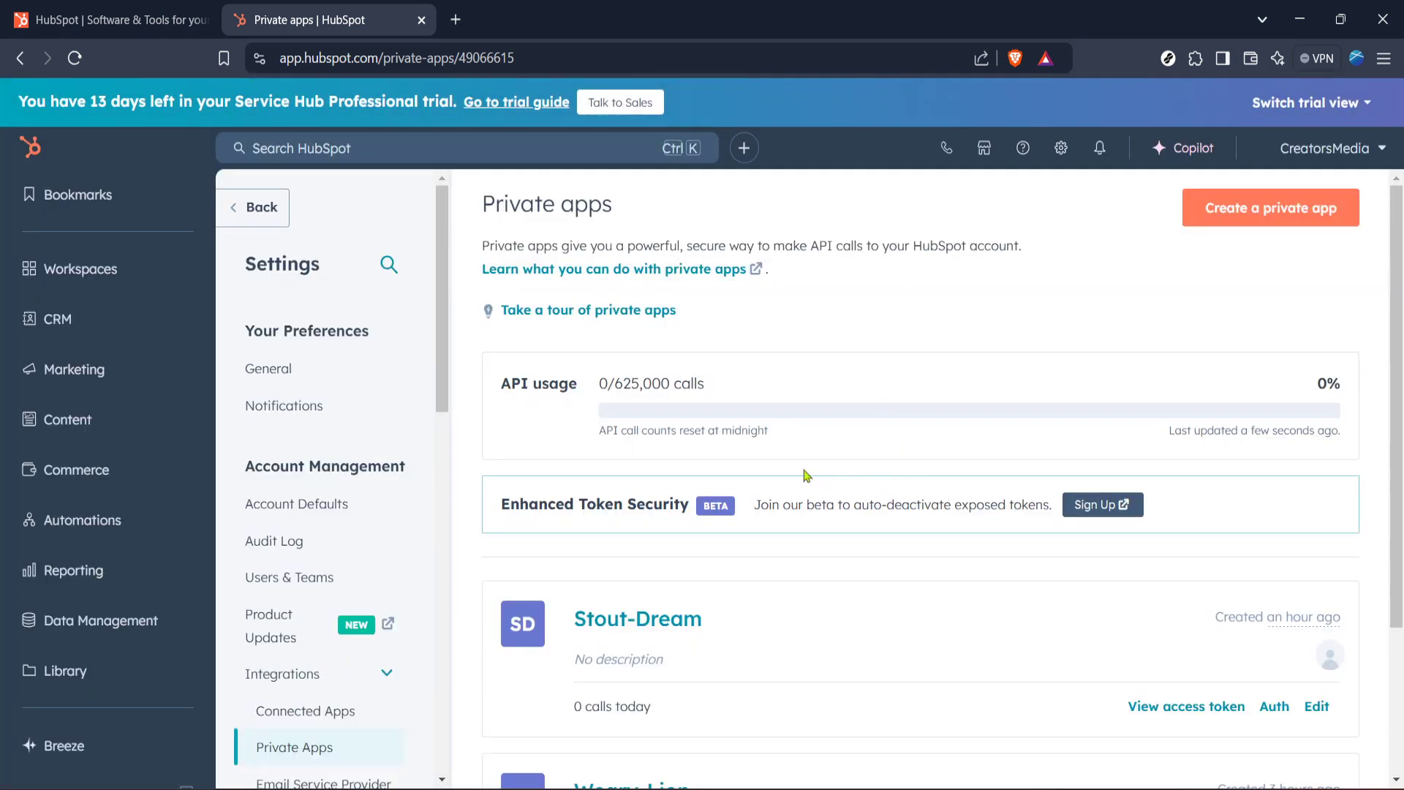
Look over Stout-Dream's empty API call overview, then return to the Trial Guide.
{"action": "scroll", "scroll_direction": "down", "scroll_amount": 3}
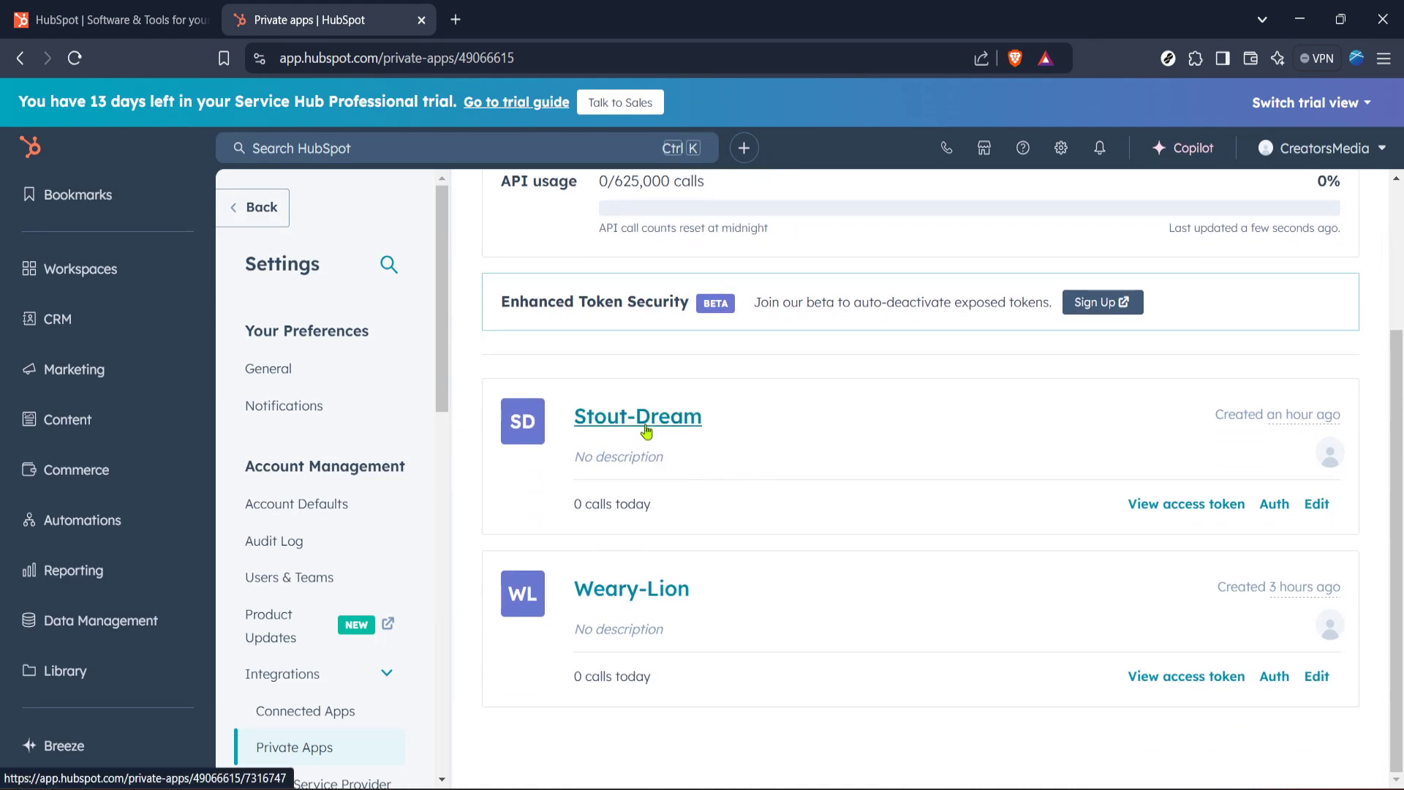
{"action": "left_click", "coordinate": [637, 416]}
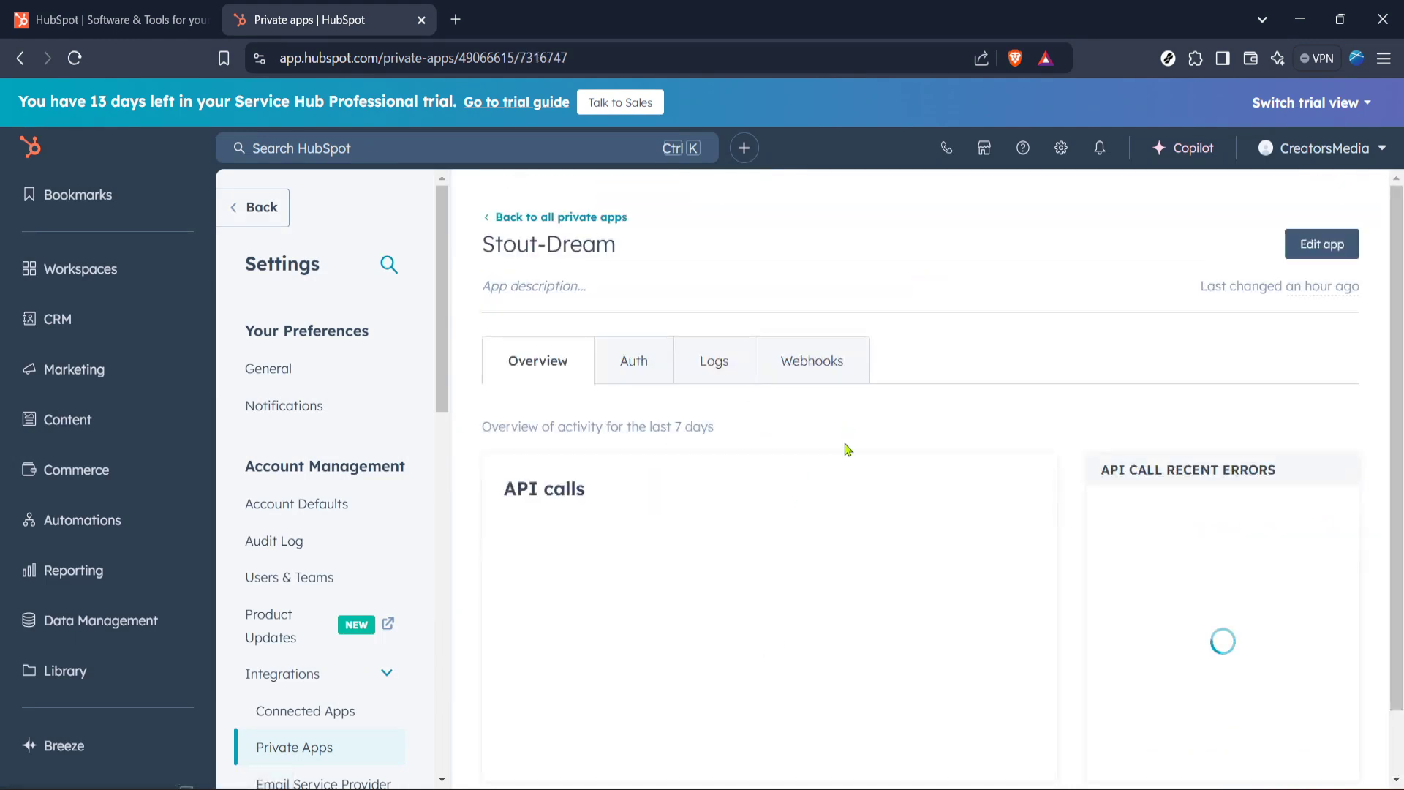
{"action": "scroll", "scroll_direction": "down", "scroll_amount": 3}
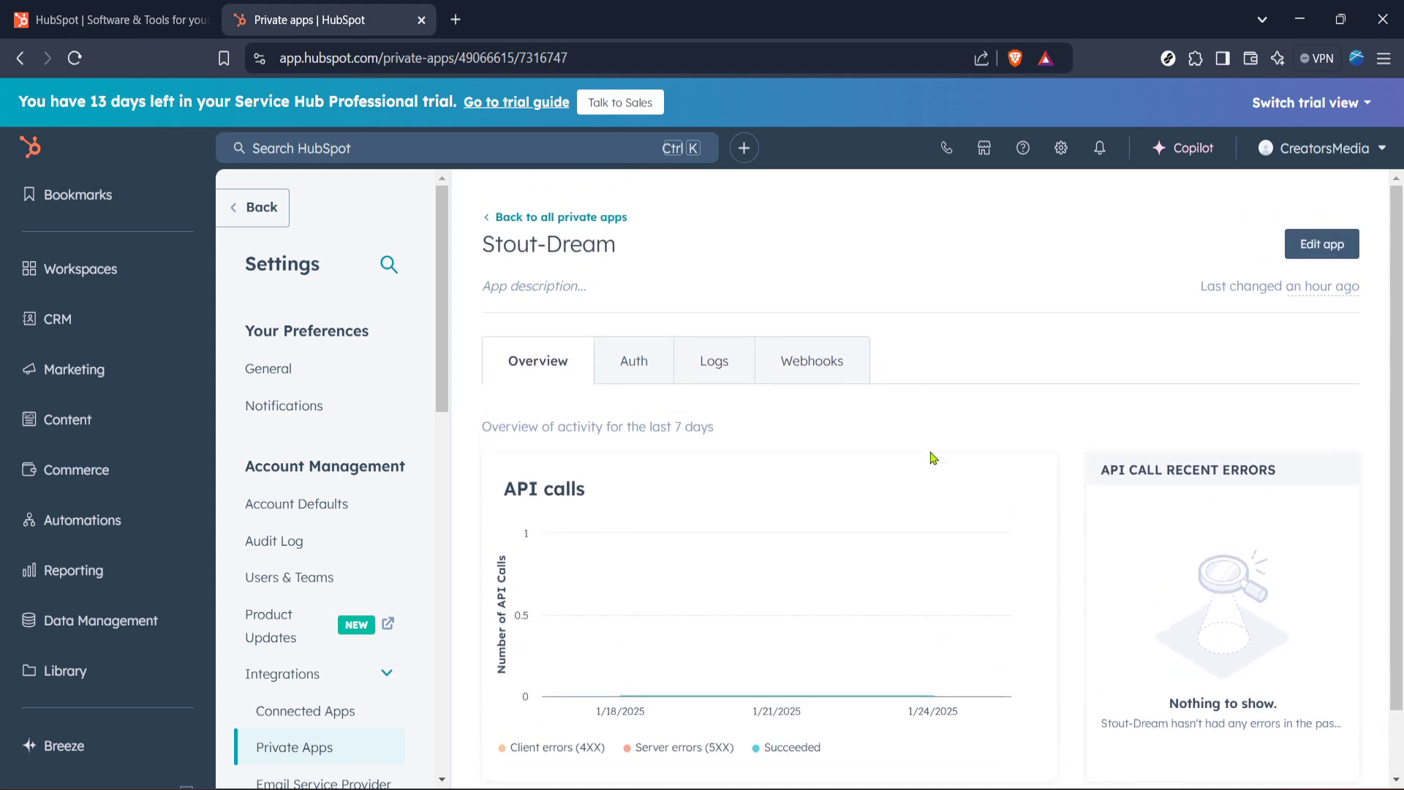
{"action": "mouse_move", "coordinate": [266, 183]}
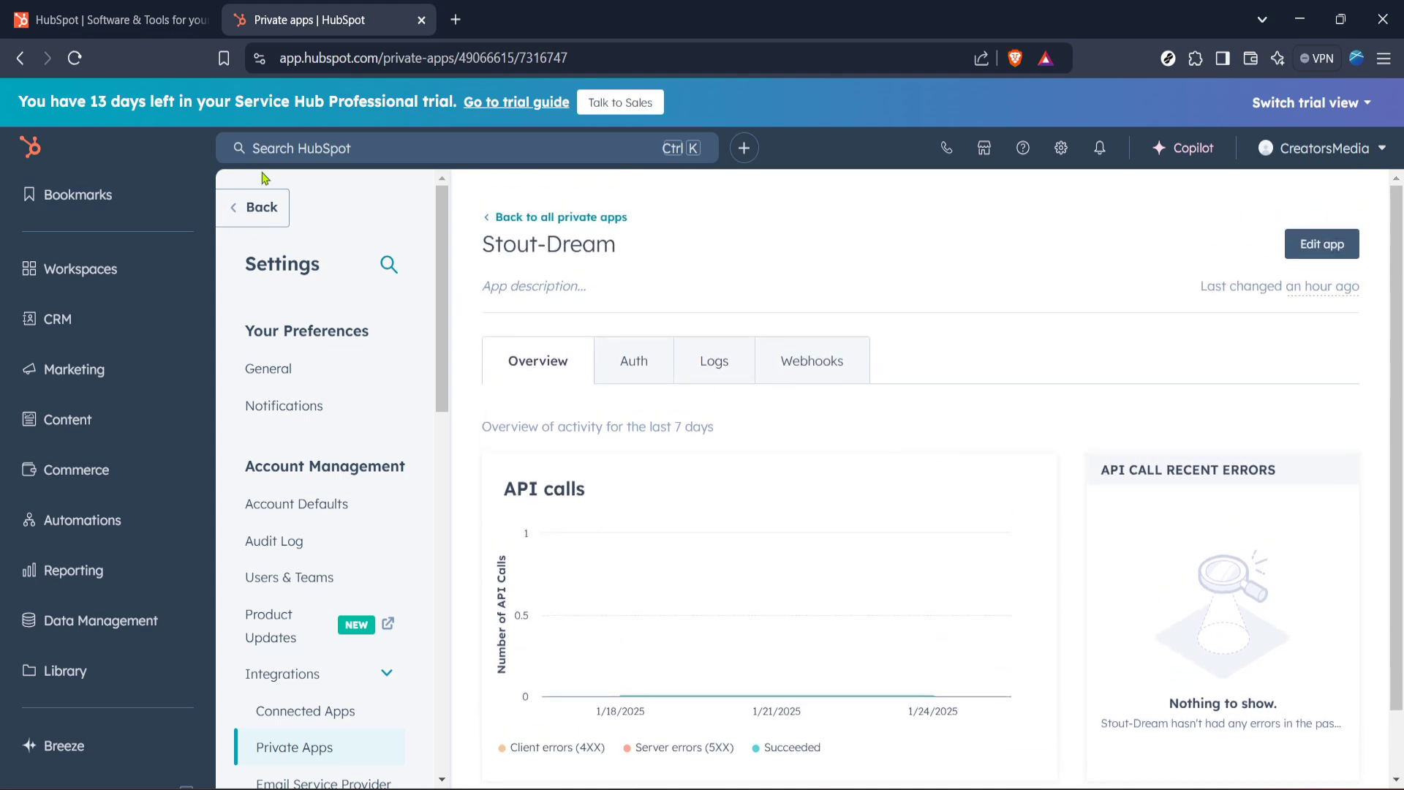
{"action": "left_click", "coordinate": [516, 101]}
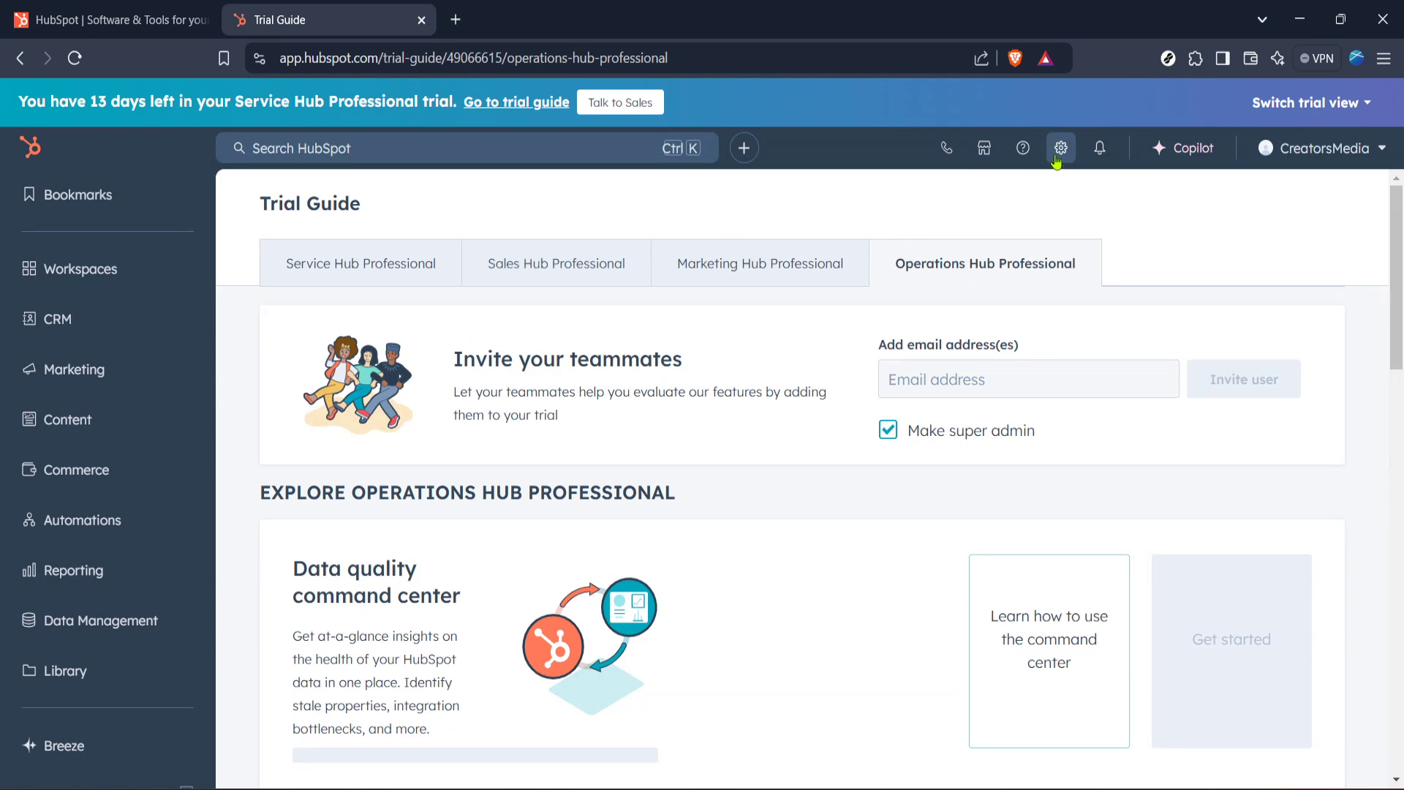
Enter account settings and show the Private apps list with Stout-Dream and Weary-Lion.
{"action": "left_click", "coordinate": [1060, 148]}
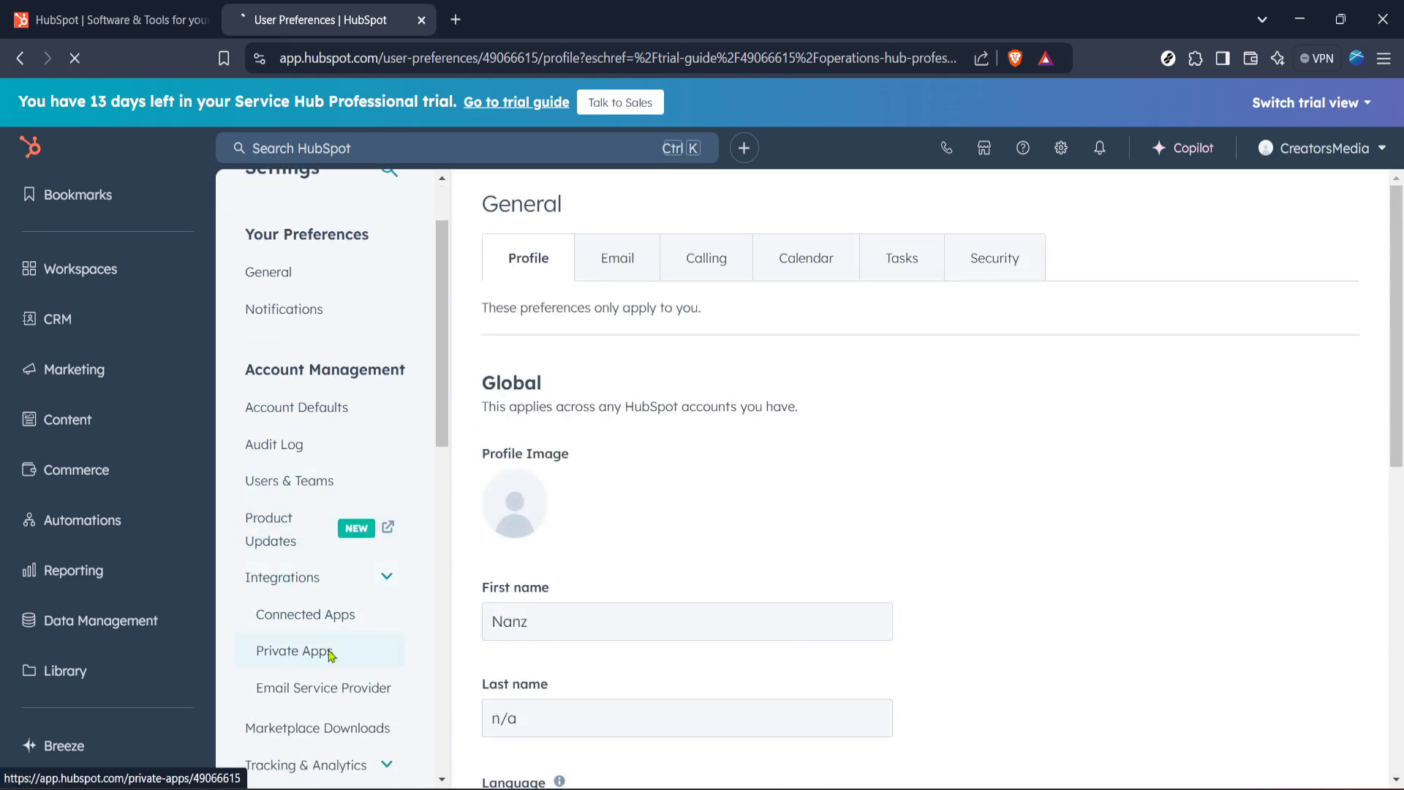
{"action": "left_click", "coordinate": [294, 651]}
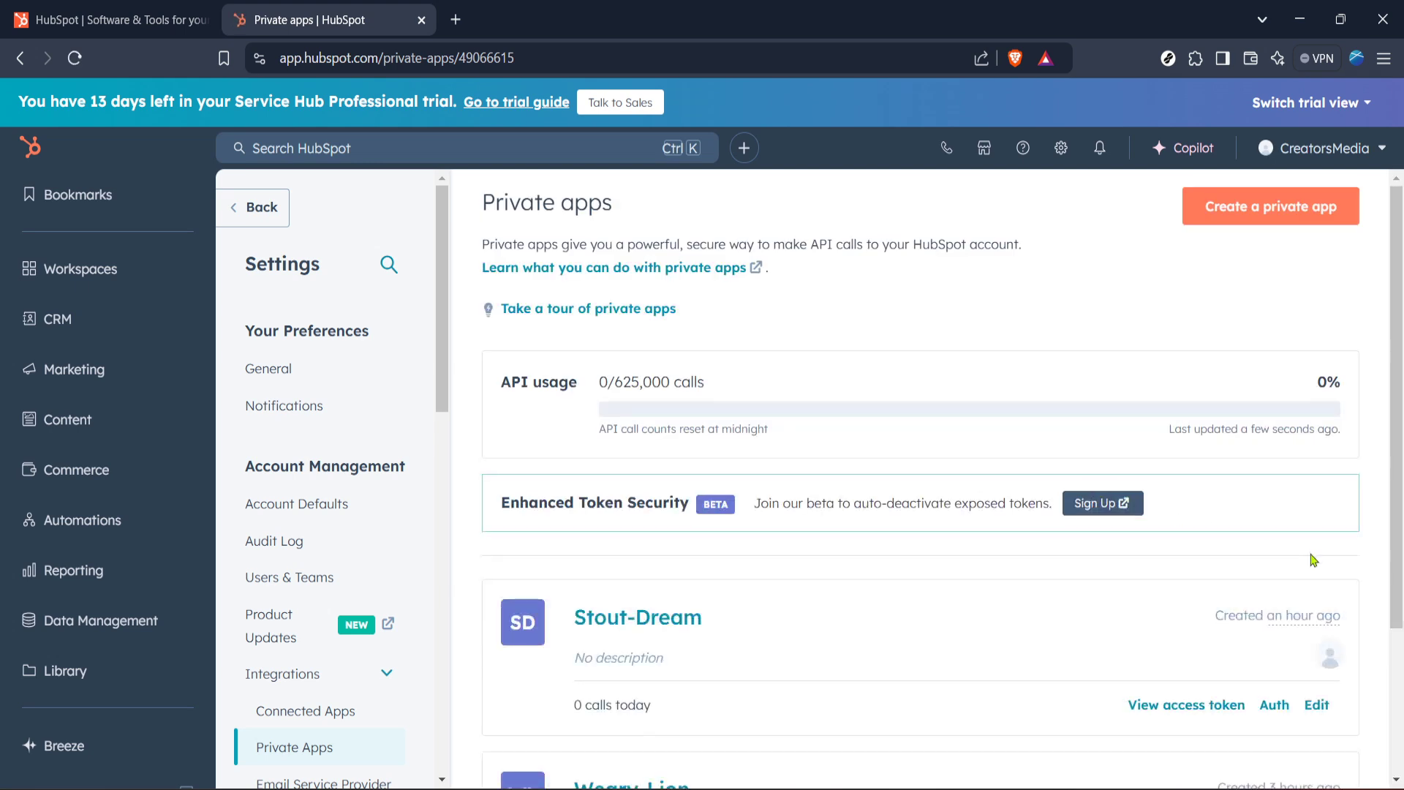
{"action": "scroll", "scroll_direction": "down", "scroll_amount": 3}
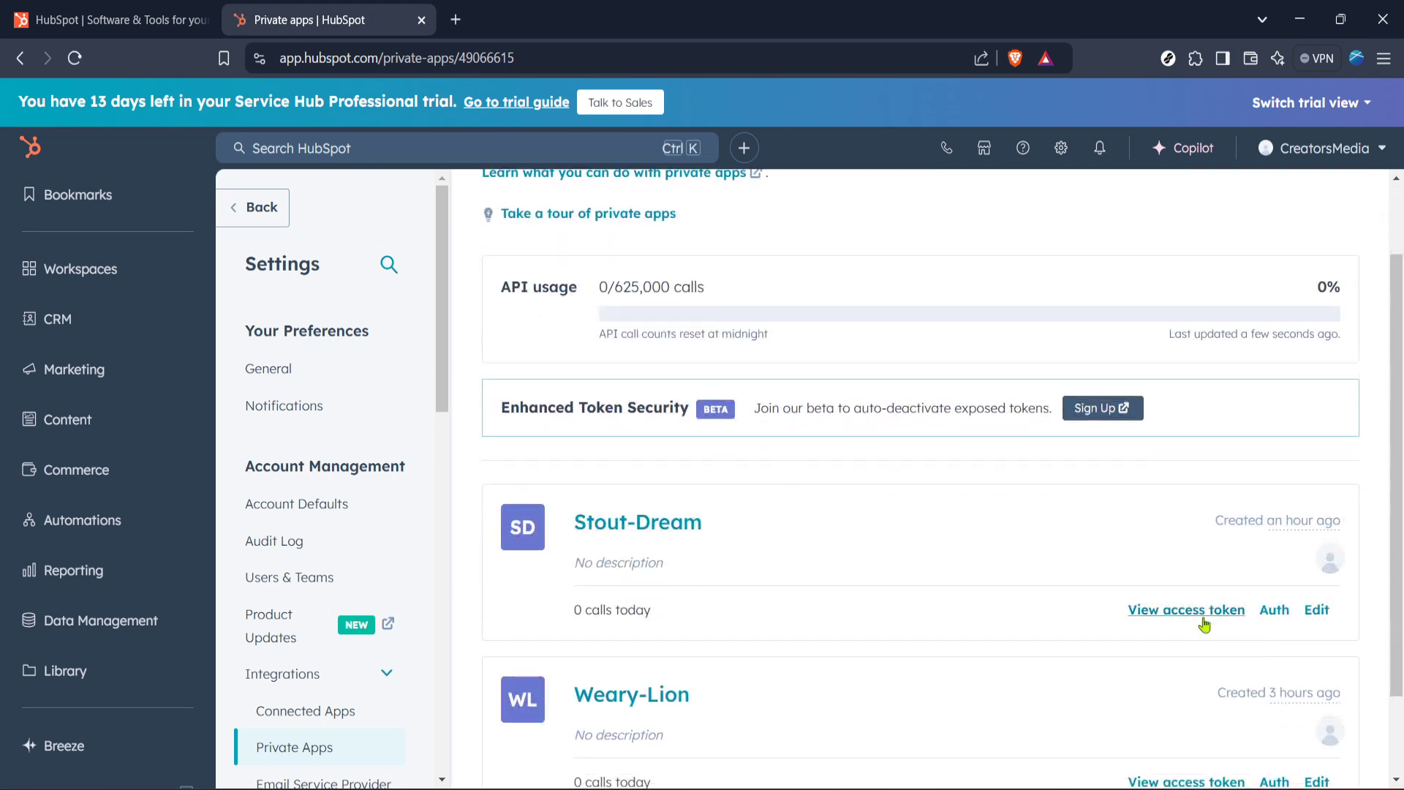
Reveal Stout-Dream's access token and view its Auth details with client secret and crm.import scope.
{"action": "left_click", "coordinate": [1185, 609]}
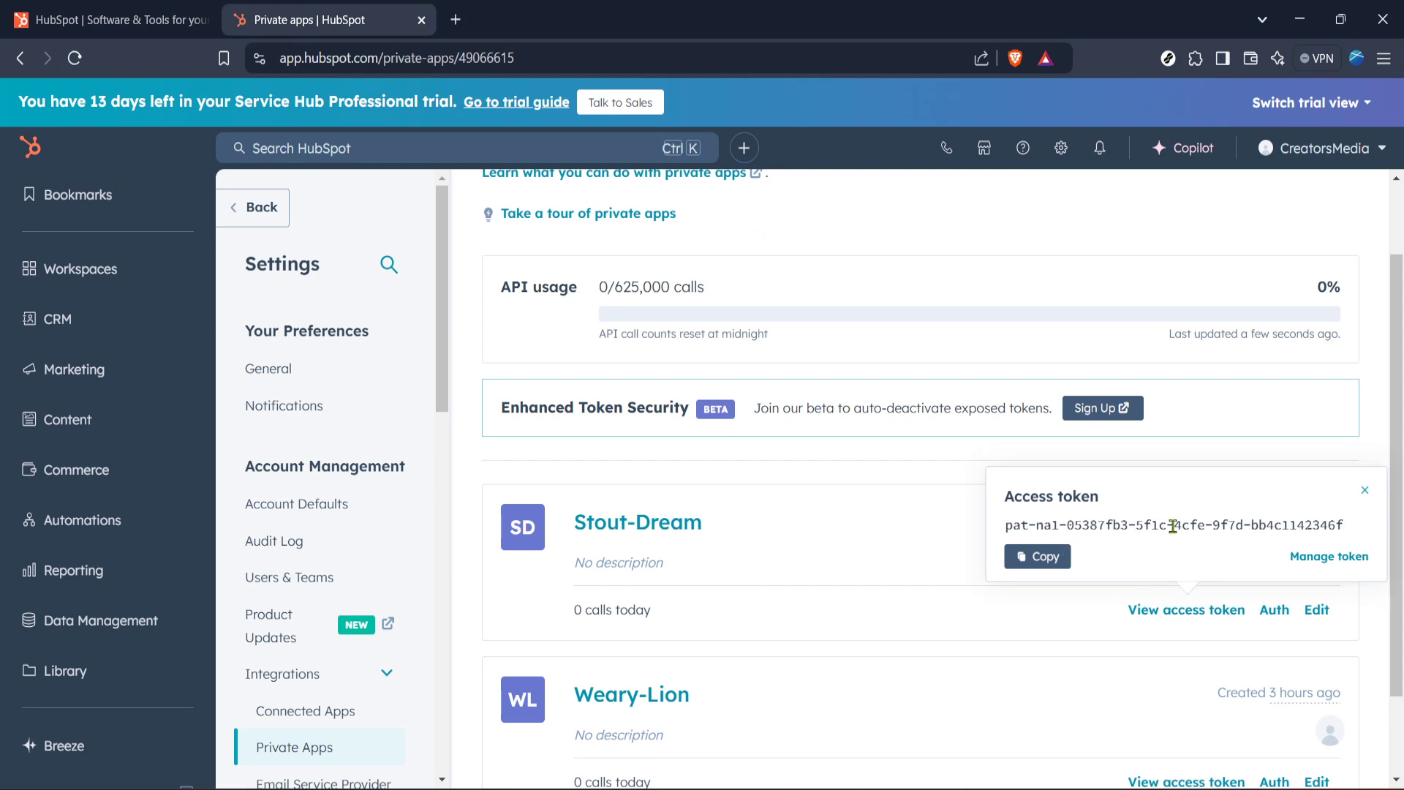
{"action": "mouse_move", "coordinate": [1301, 558]}
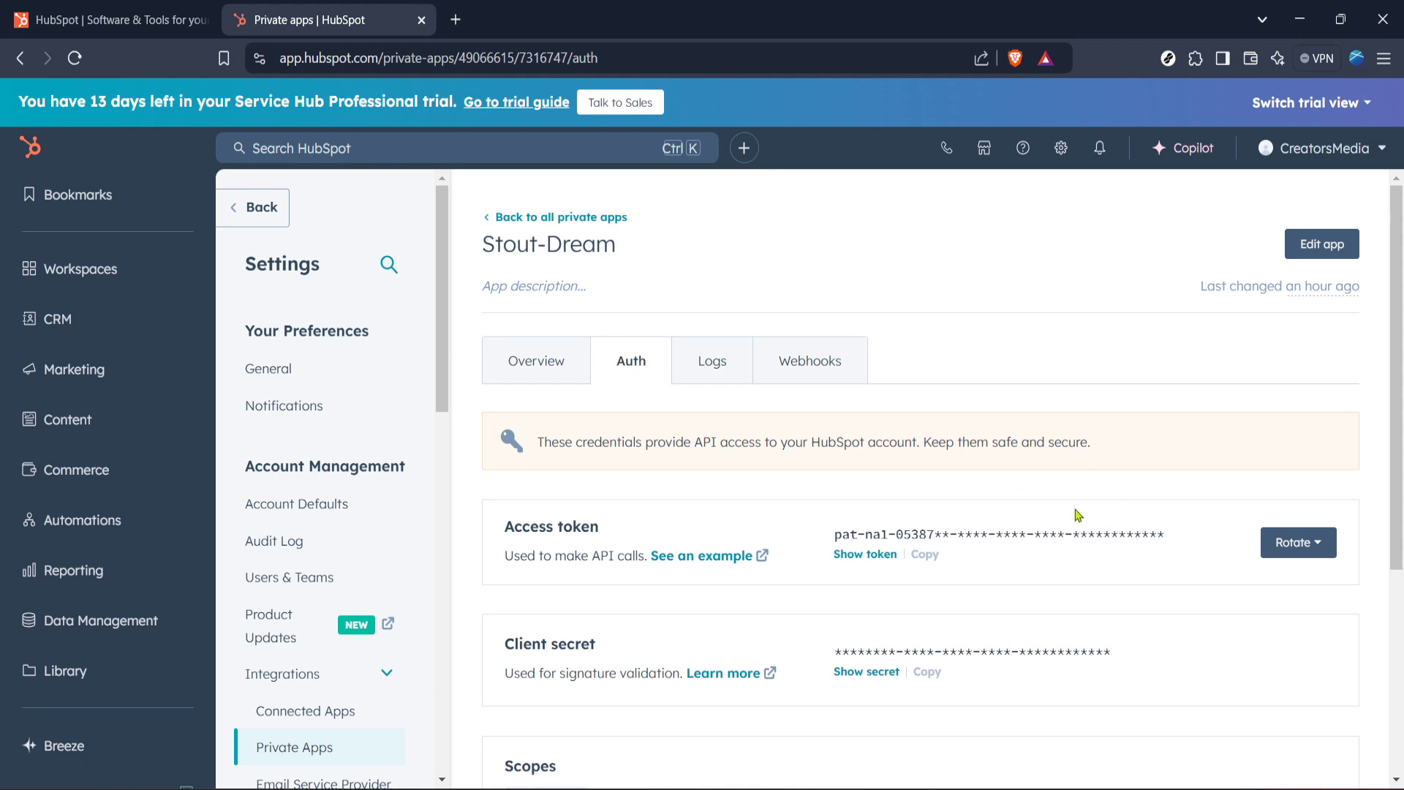
{"action": "scroll", "scroll_direction": "down", "scroll_amount": 3}
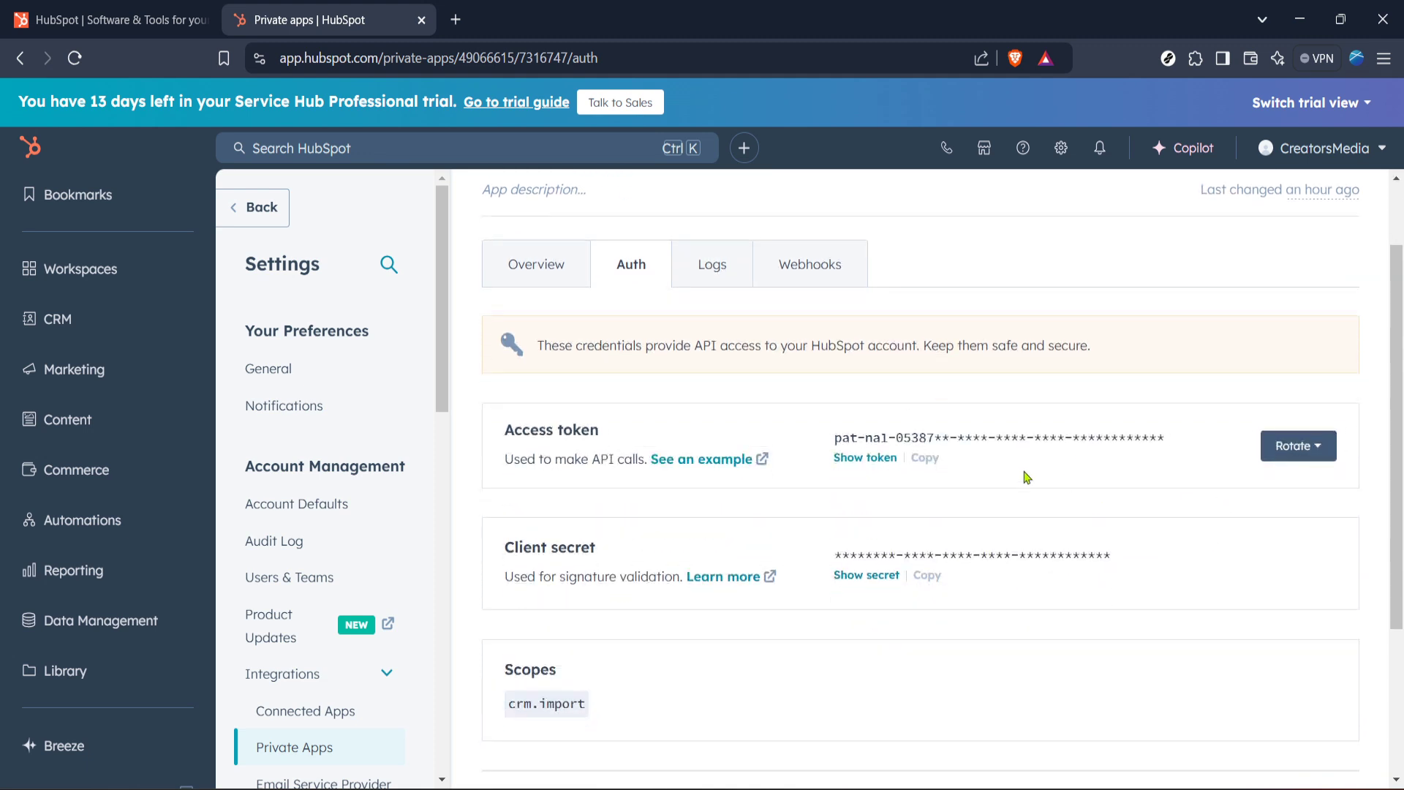